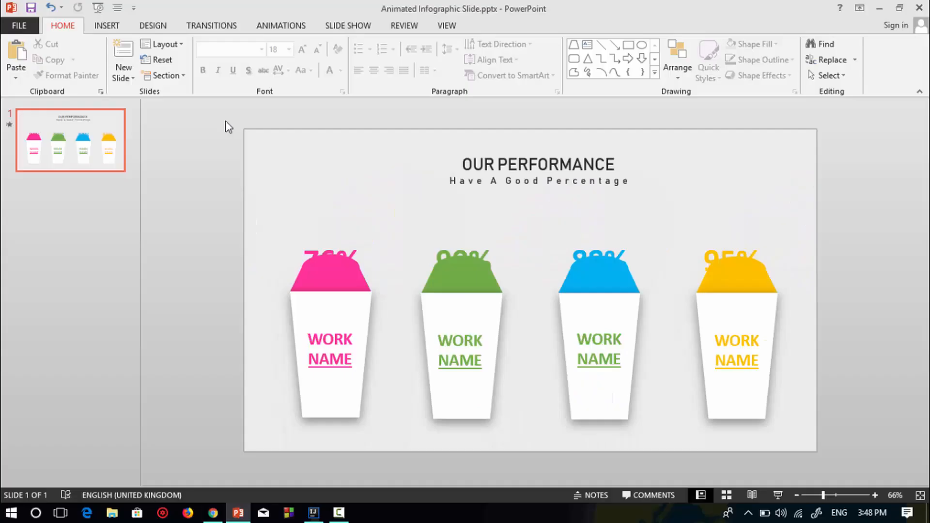
mouse_move(105, 147)
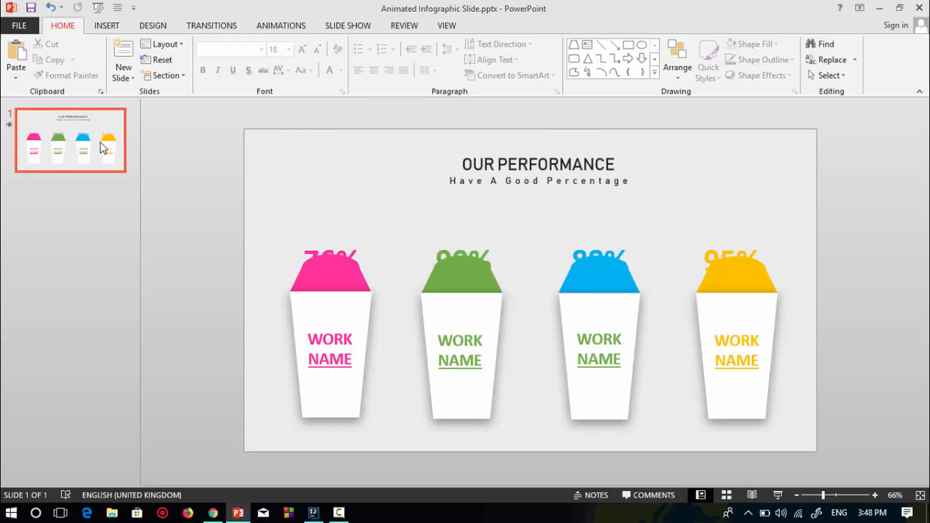
Step: Add a second slide and fill its background with light grey
click(123, 53)
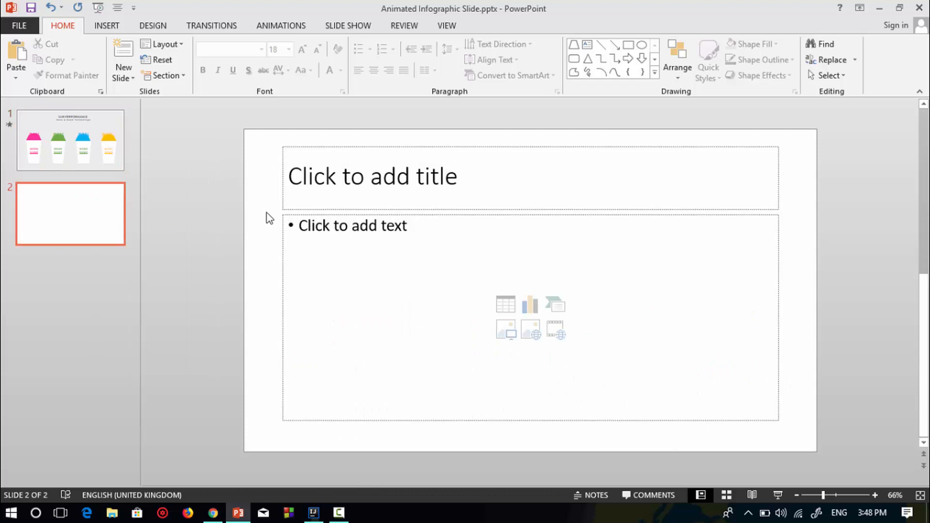
right_click(377, 191)
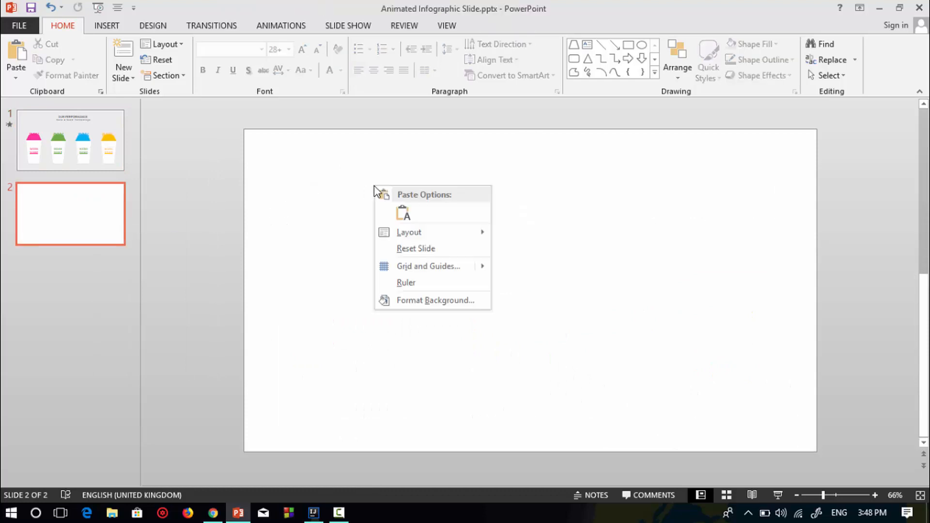
click(435, 301)
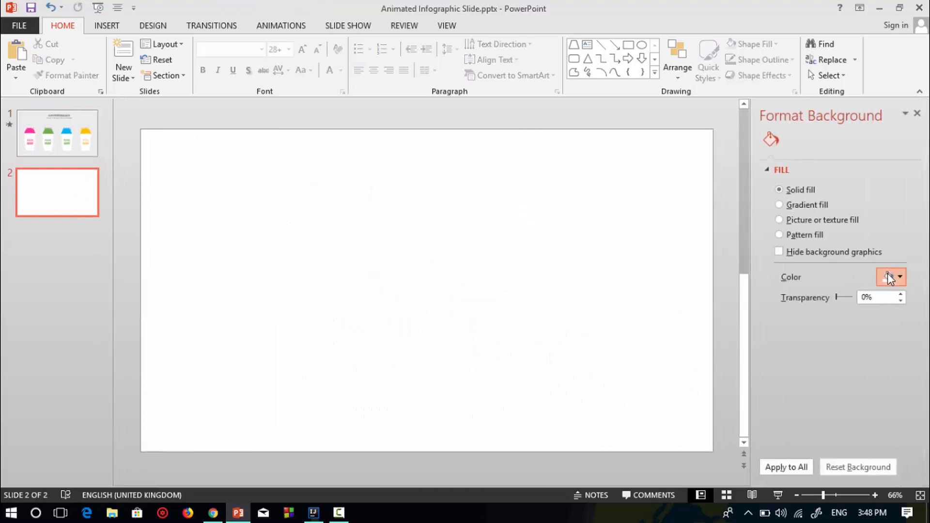
click(899, 277)
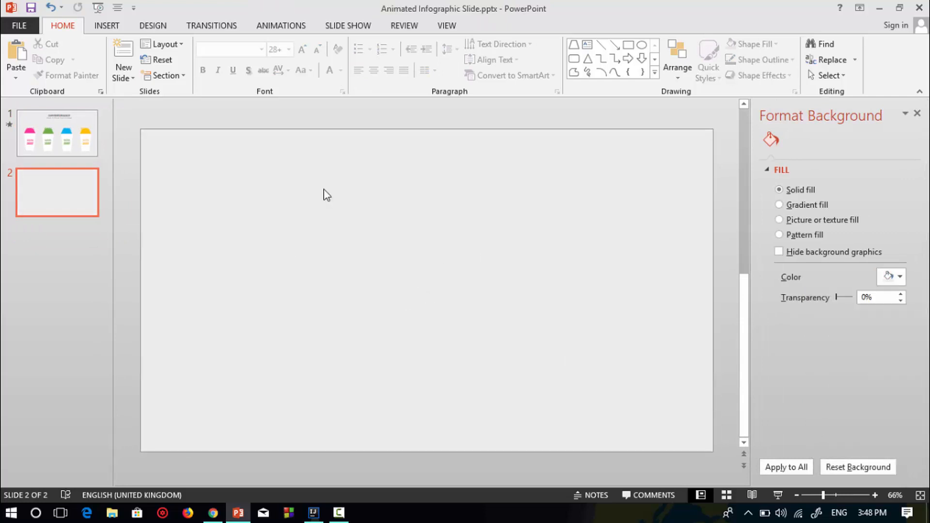
Step: Insert a trapezoid cup body, fill it white, and set its shadow size to 100%
click(571, 45)
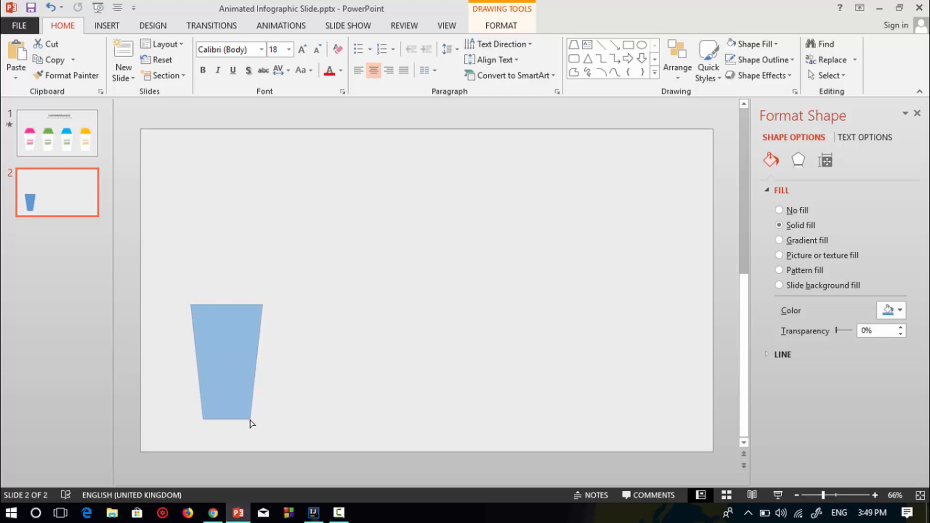
click(227, 365)
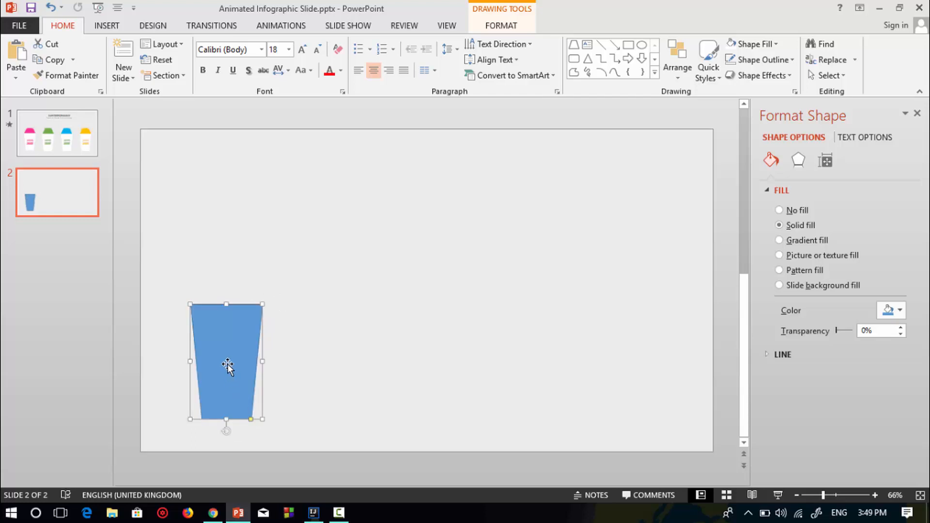
right_click(227, 365)
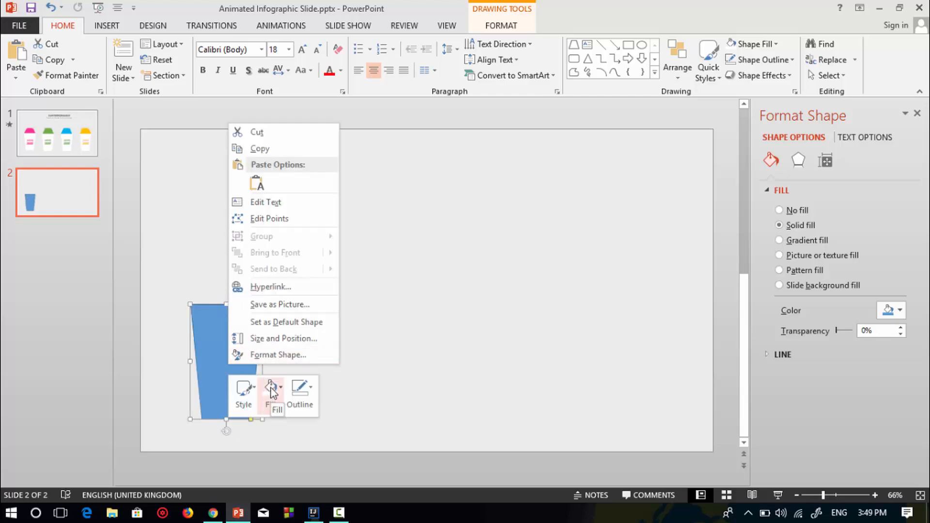
click(270, 389)
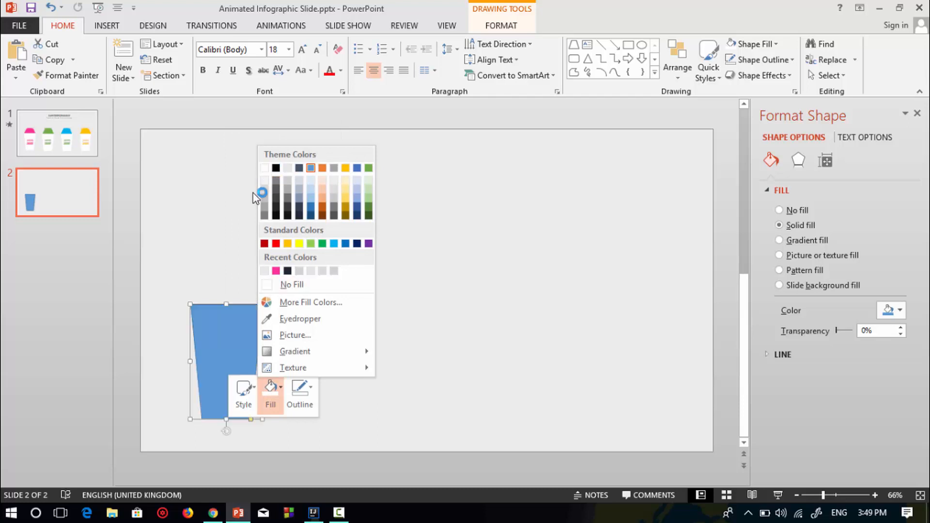
click(300, 394)
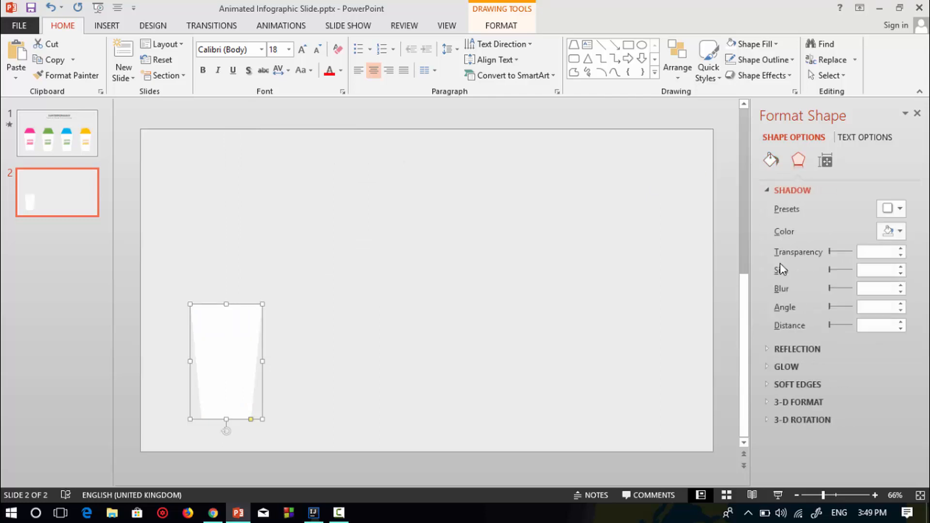
click(881, 270)
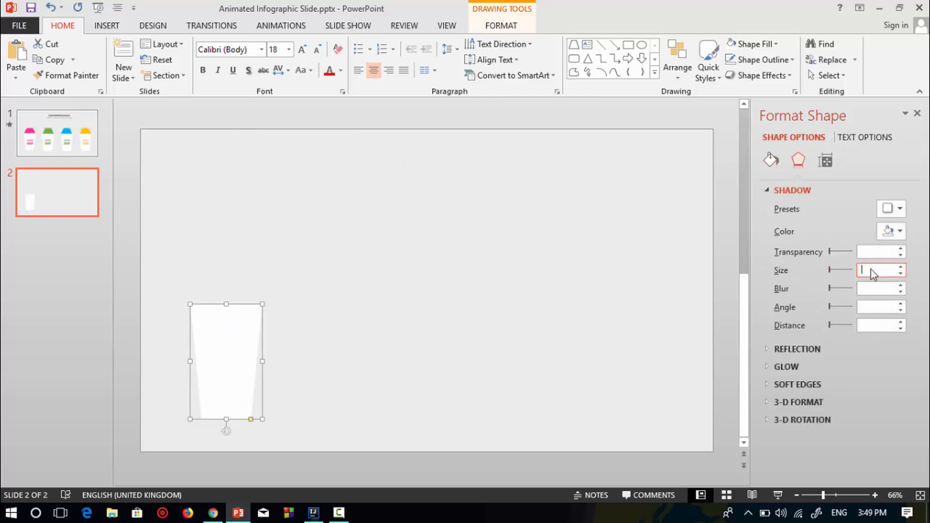
text(100)
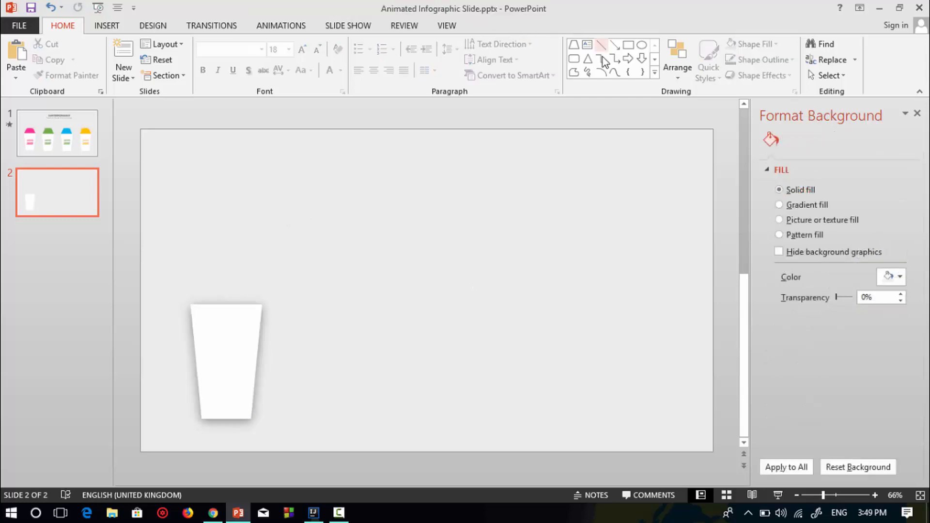
Step: Draw a pink trapezoid for the lid with no outline and select it for Format Painter
click(573, 45)
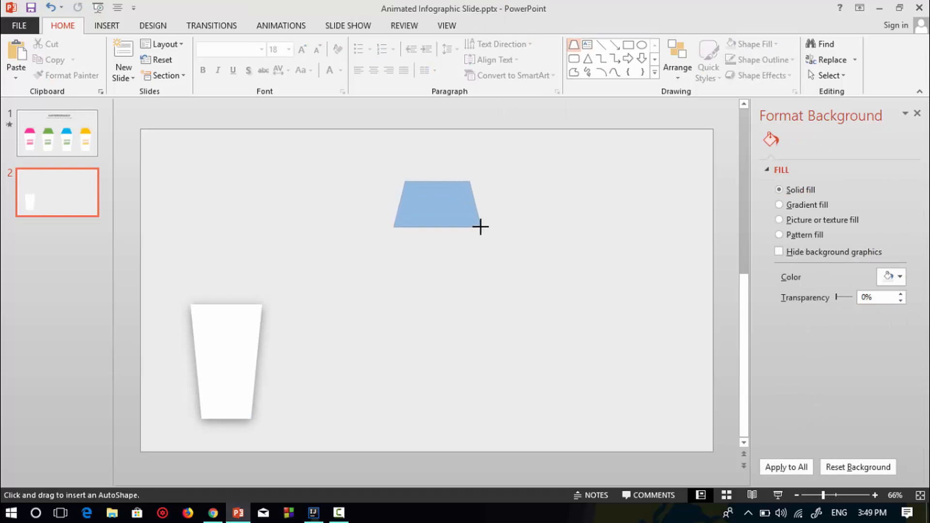
right_click(438, 205)
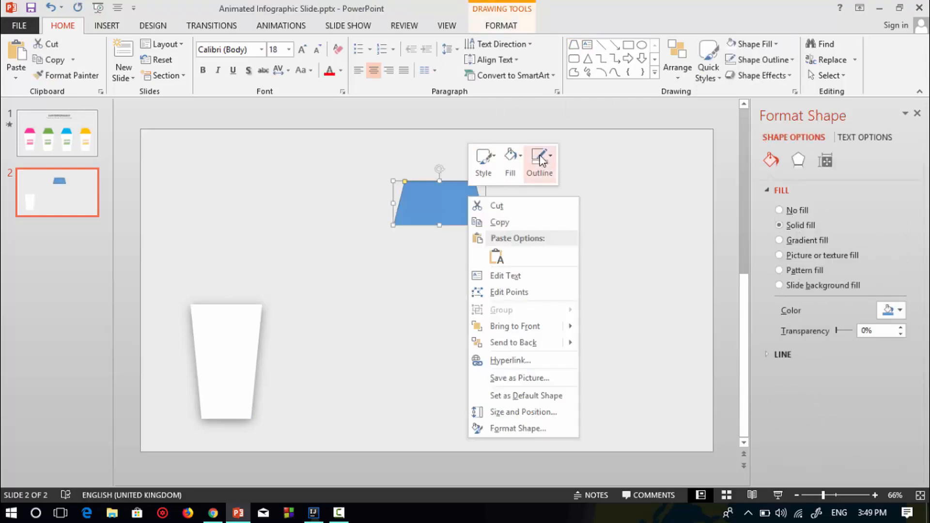
click(509, 163)
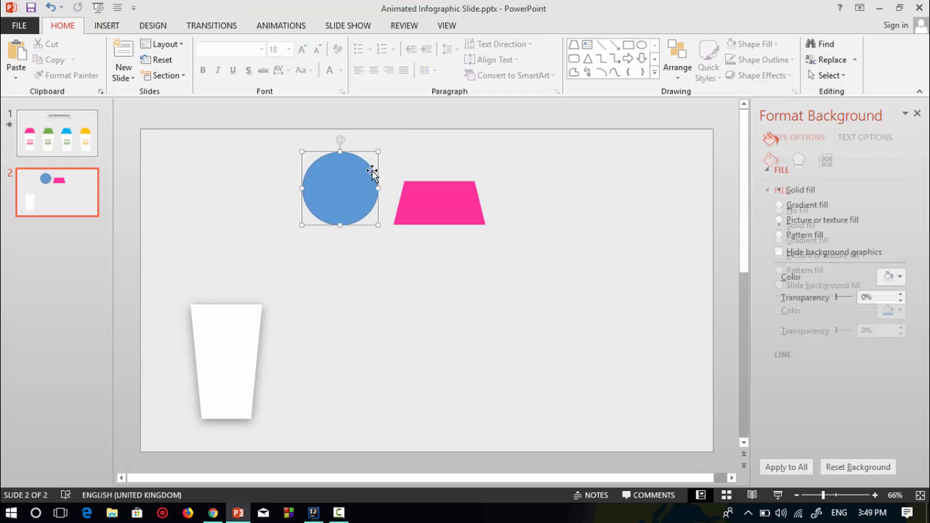
click(439, 201)
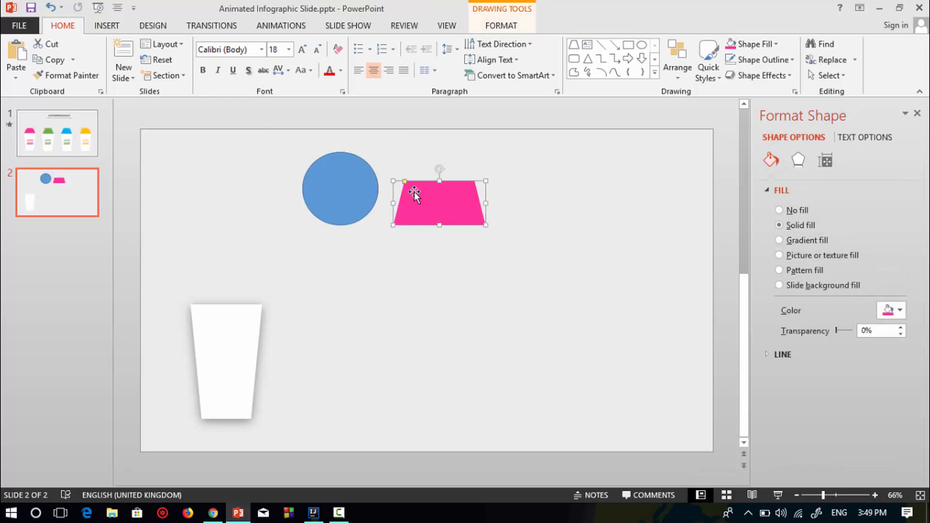
mouse_move(70, 75)
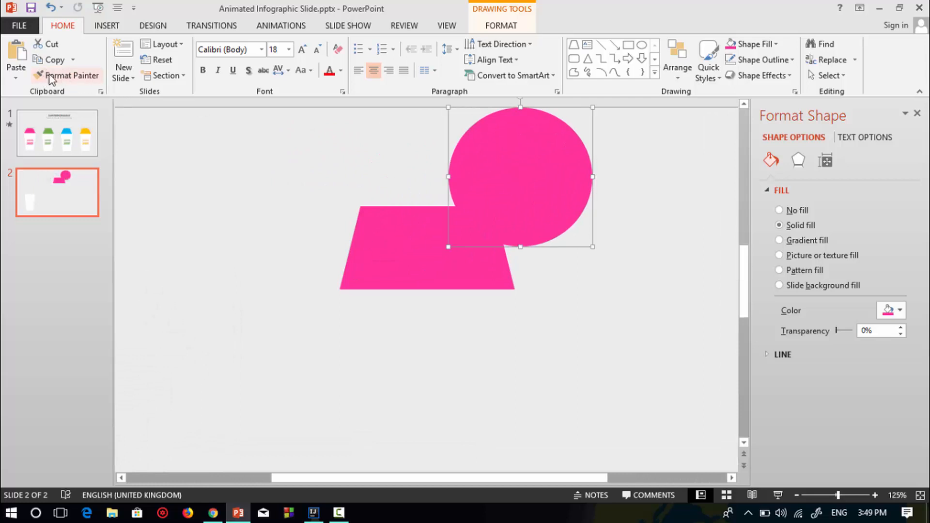
mouse_move(468, 159)
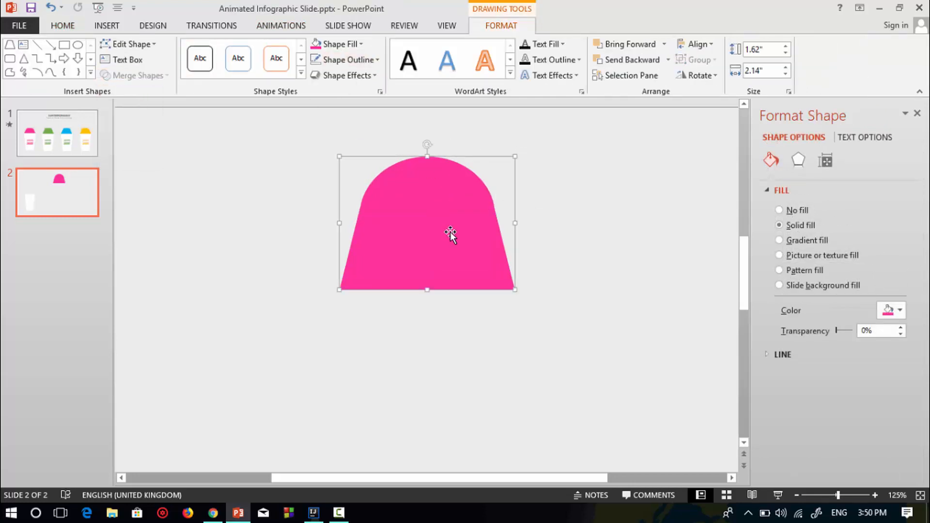
Step: Place the pink lid on the cup and add a large circle to its right
click(427, 385)
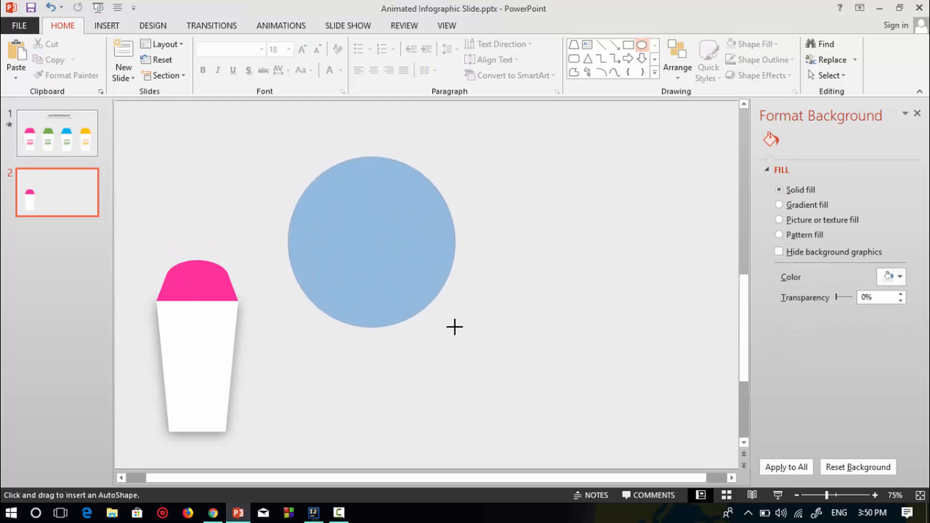
Step: Remove the large circle's fill and set its height and width to 3.79 inches
click(372, 240)
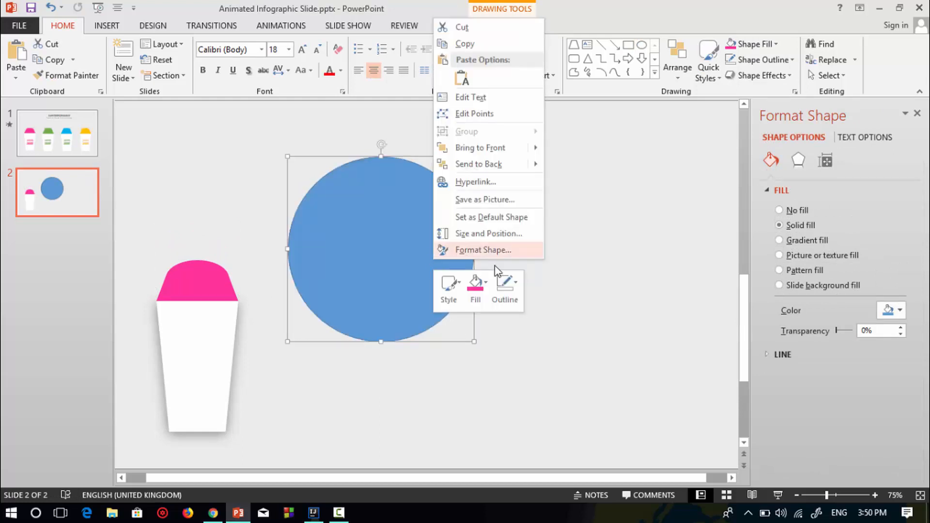
click(475, 283)
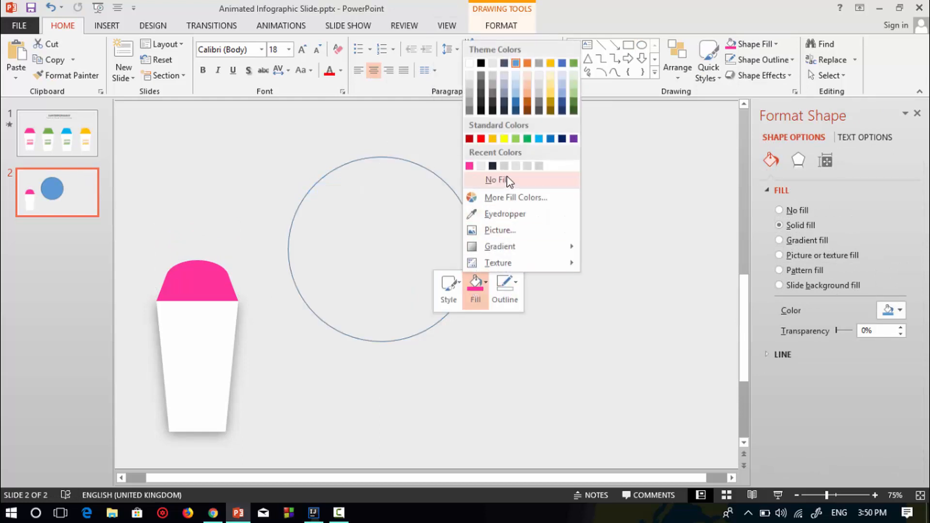
click(496, 180)
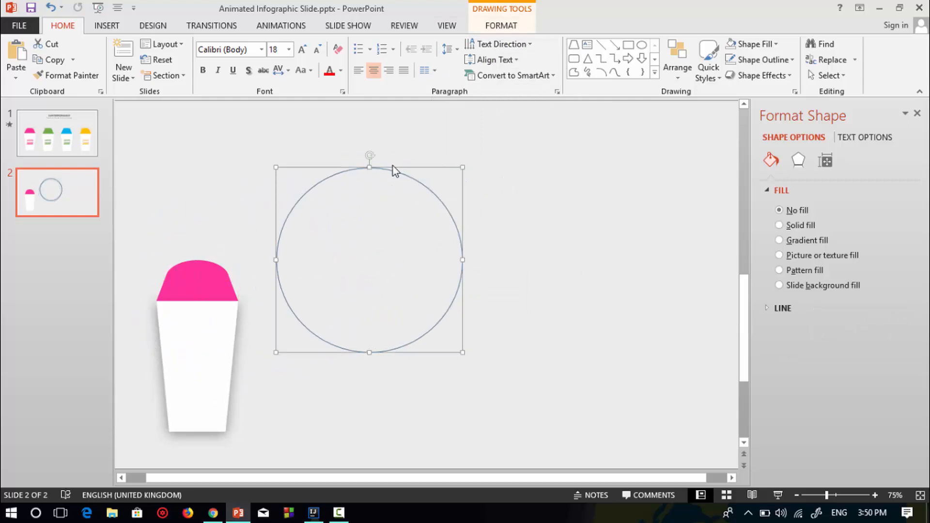
mouse_move(462, 392)
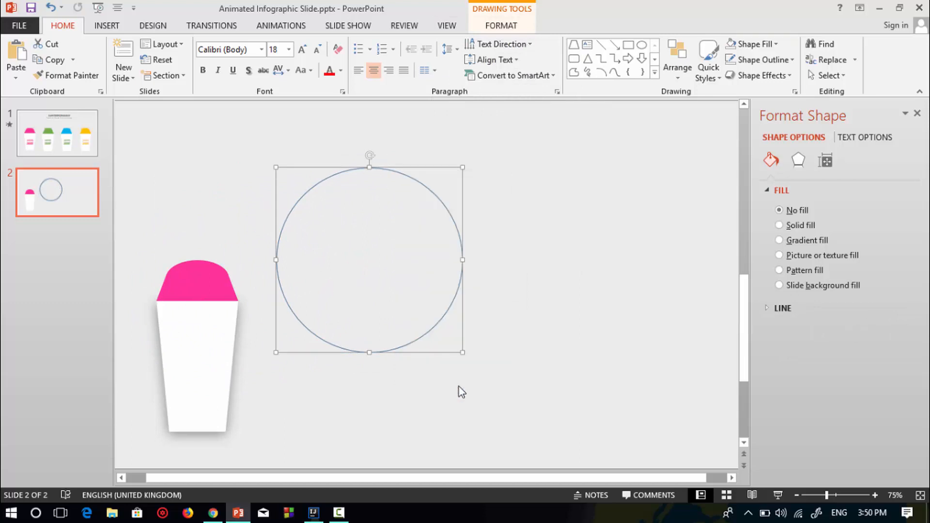
click(825, 160)
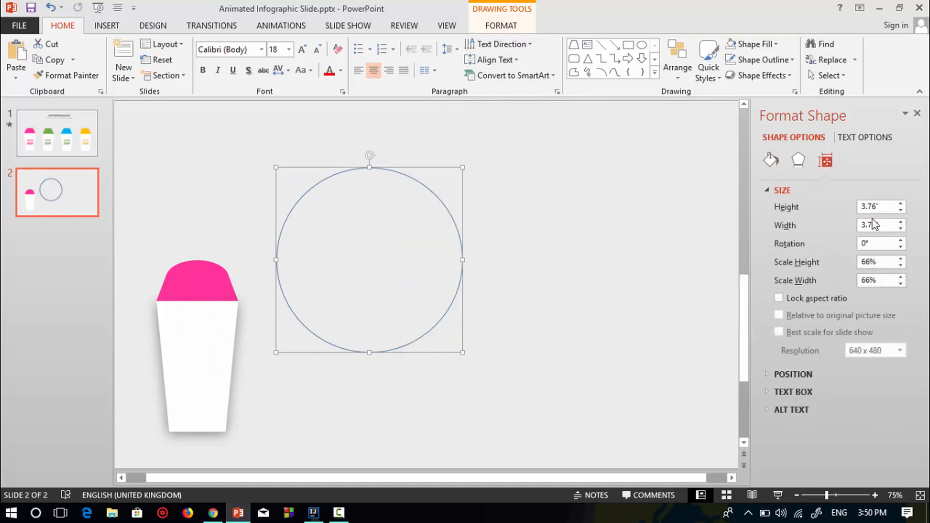
triple_click(878, 226)
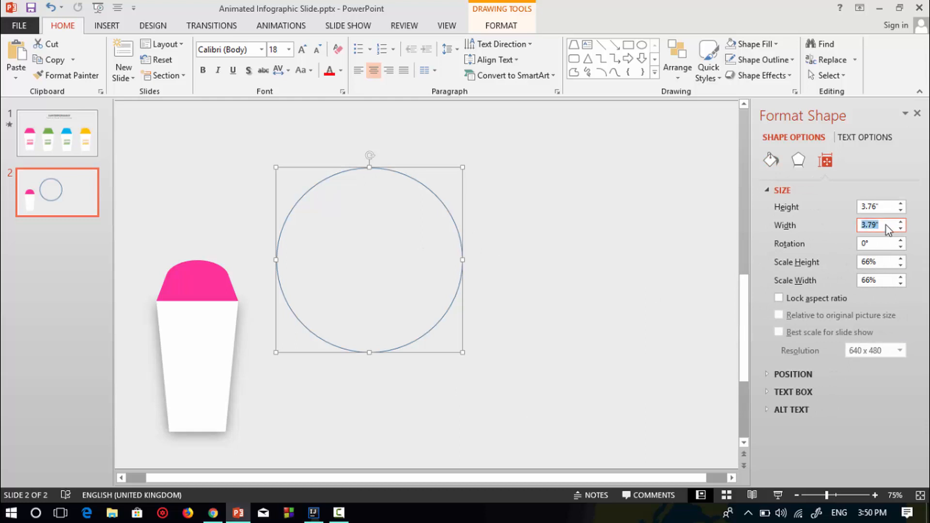
click(878, 207)
text(9)
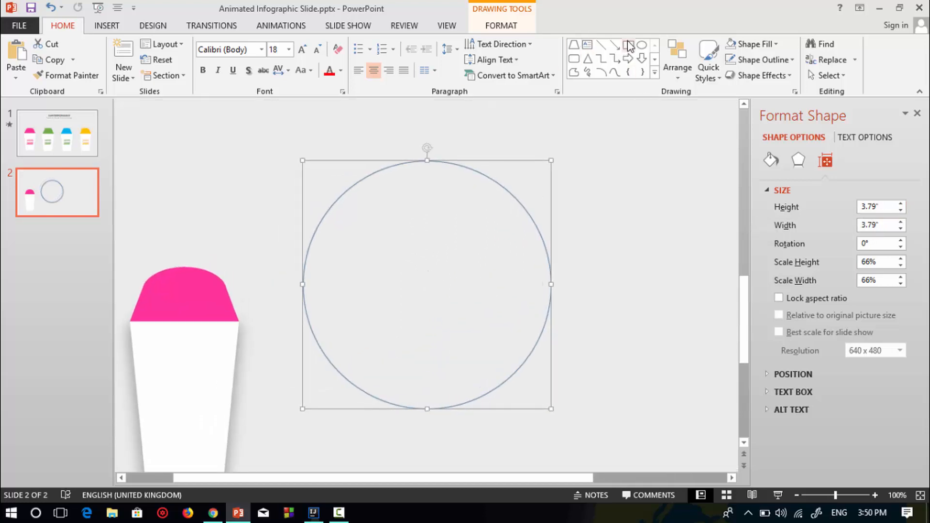
Step: Zoom in and snap the pink lid's bottom-right corner to the guide circle's centre
click(641, 44)
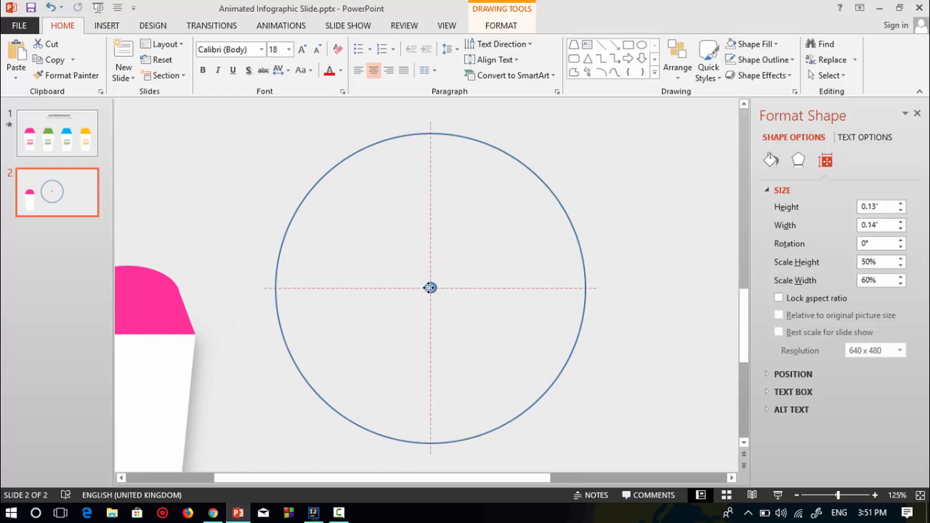
click(148, 299)
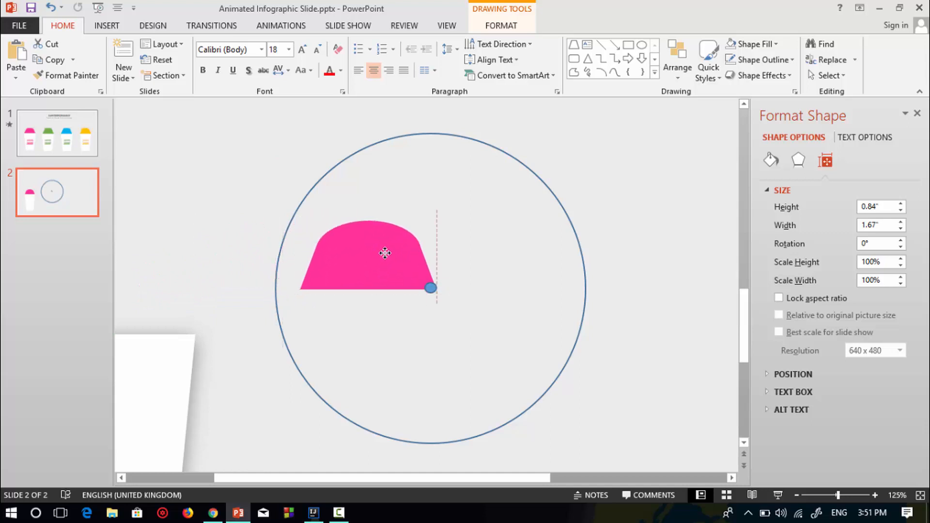
click(367, 255)
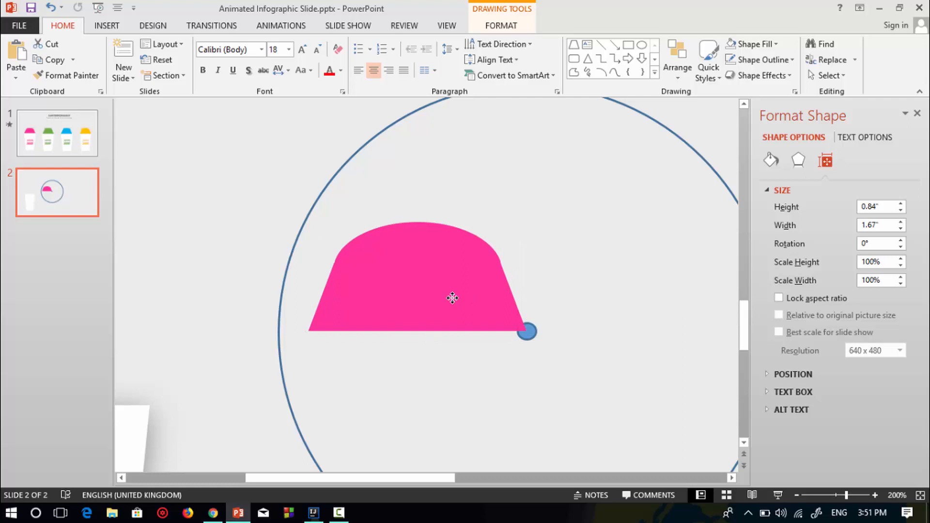
click(817, 495)
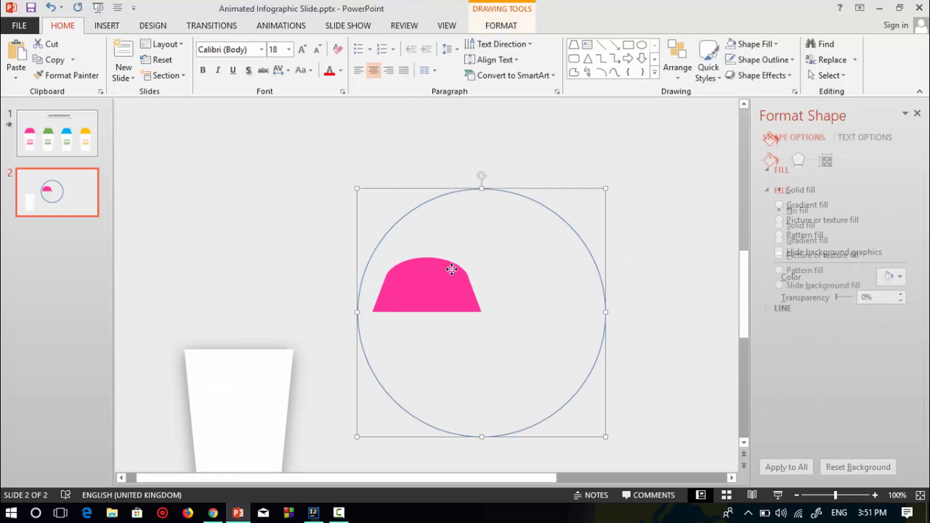
Step: Apply the Spin animation to the circle-and-lid group
click(427, 282)
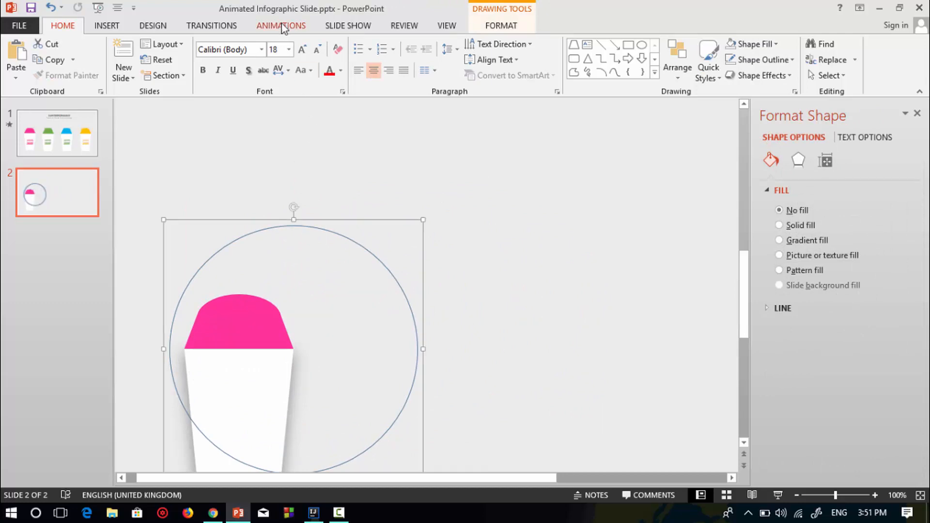
click(280, 25)
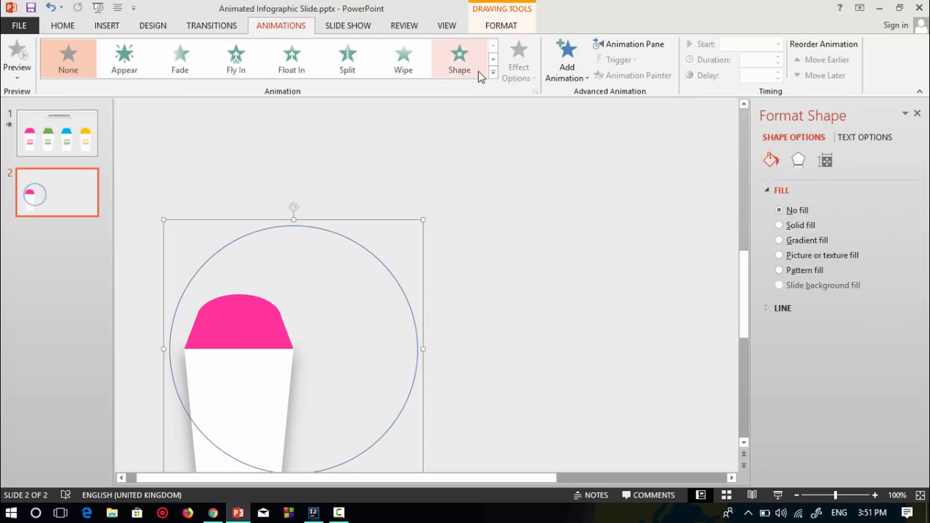
click(459, 56)
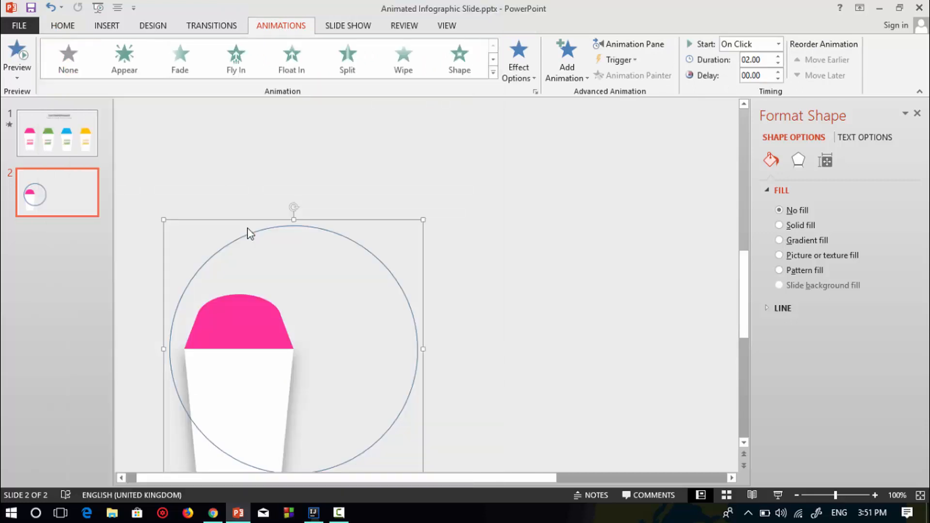
click(621, 328)
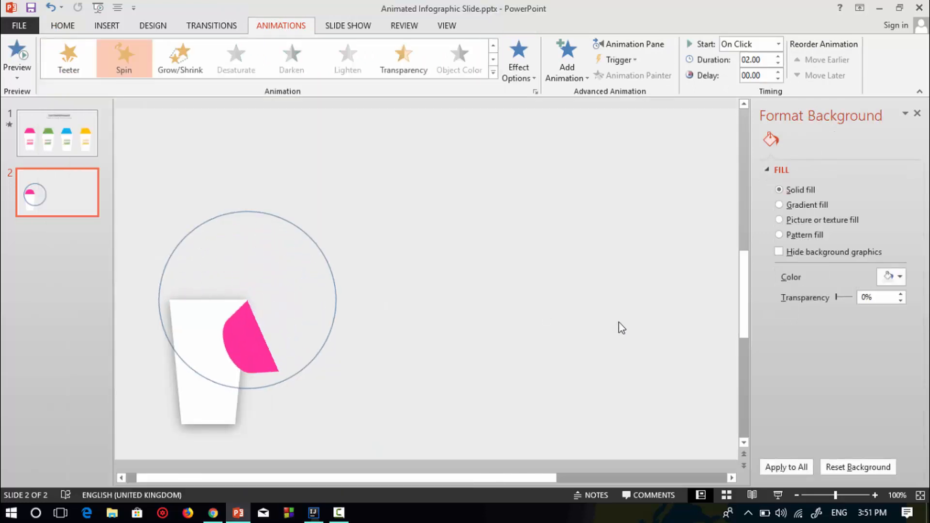
click(17, 57)
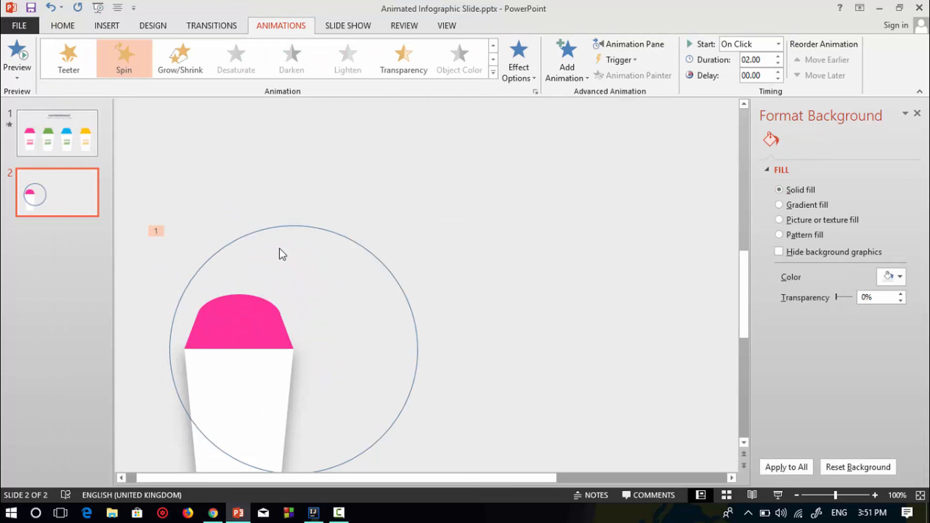
Step: In the Animation Pane, set the Spin amount to a custom 90° clockwise
click(294, 267)
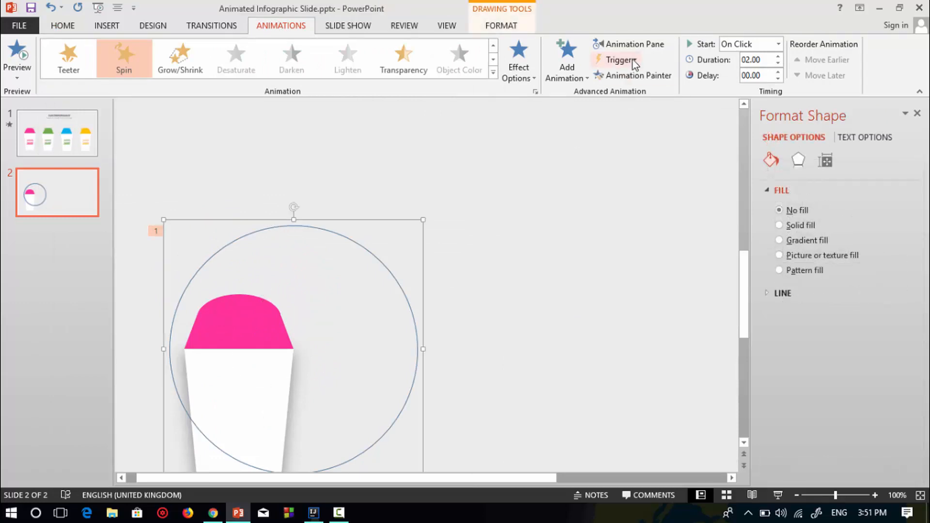
click(630, 44)
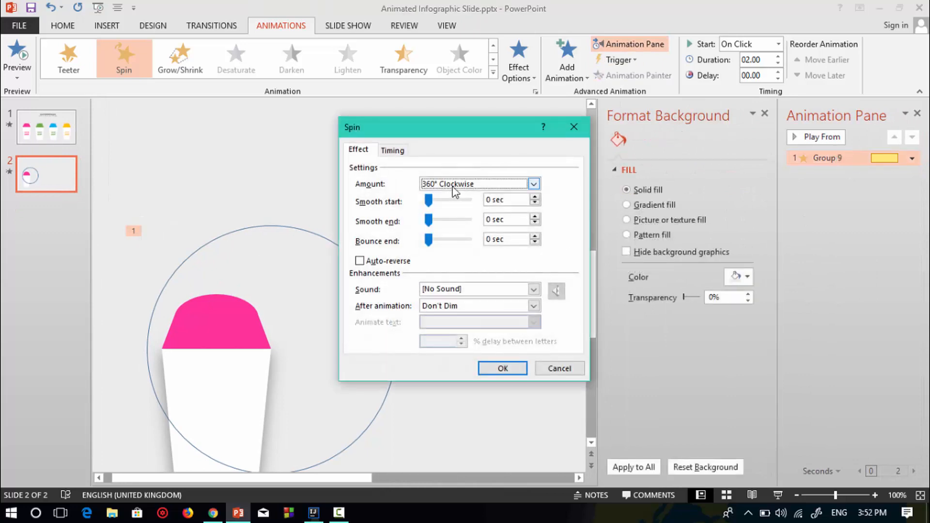
click(532, 184)
text(90)
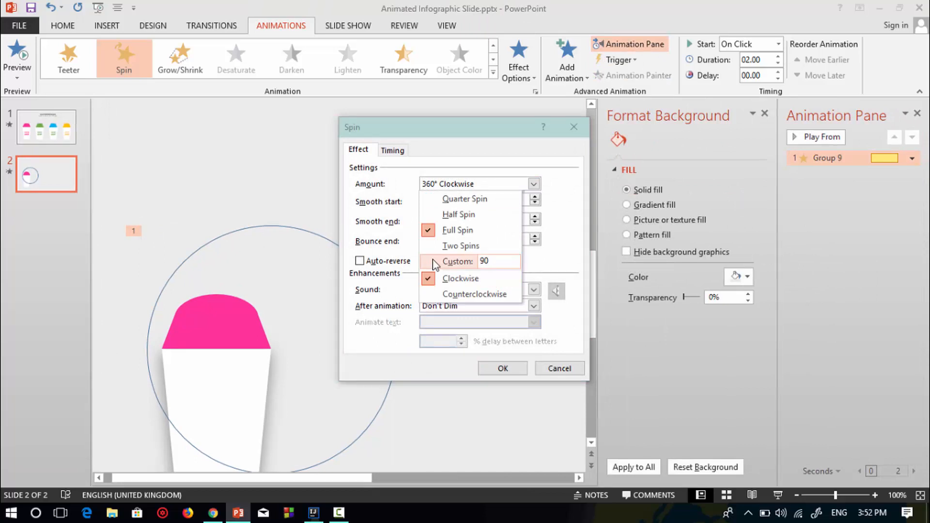
click(457, 262)
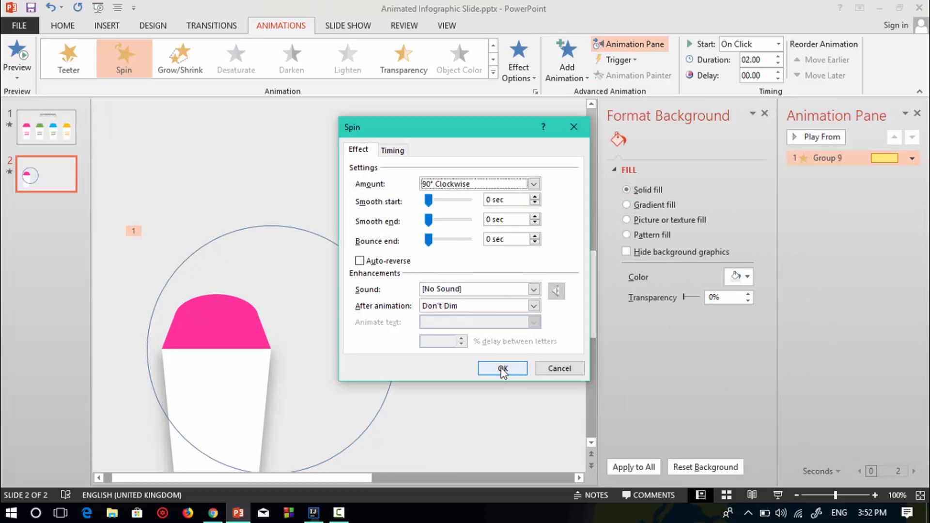
click(502, 368)
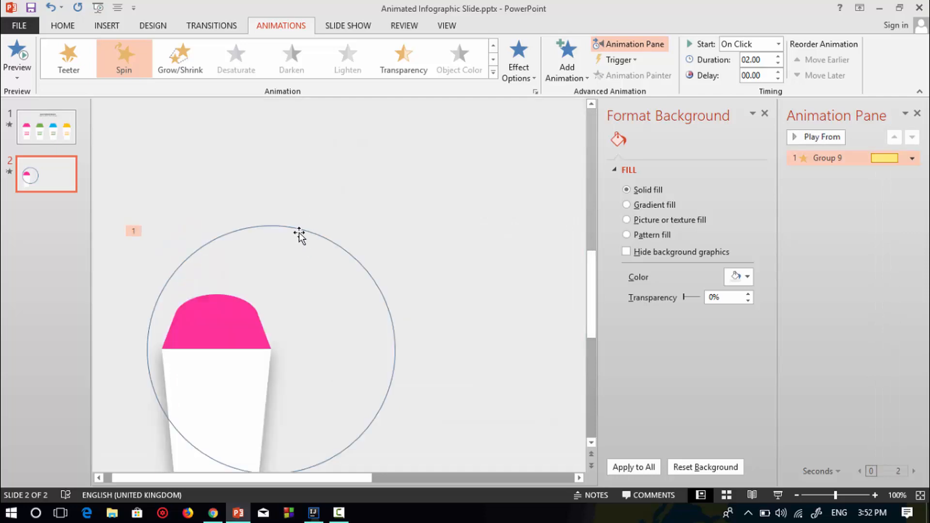
Step: Set the guide circle to No Outline
right_click(302, 233)
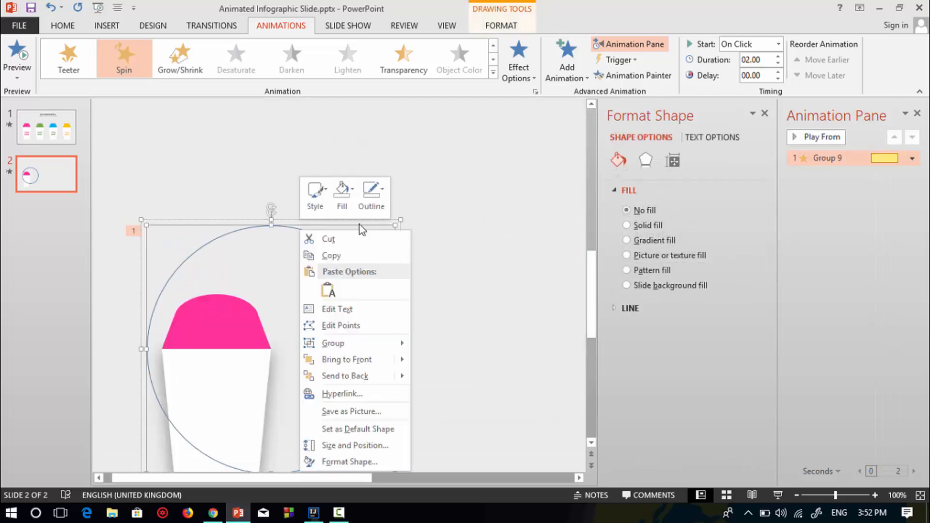
click(479, 164)
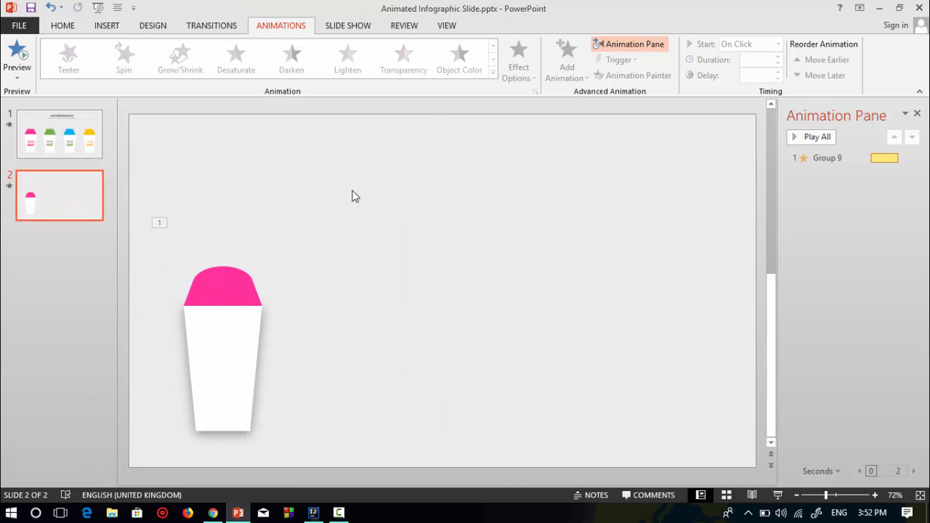
mouse_move(214, 275)
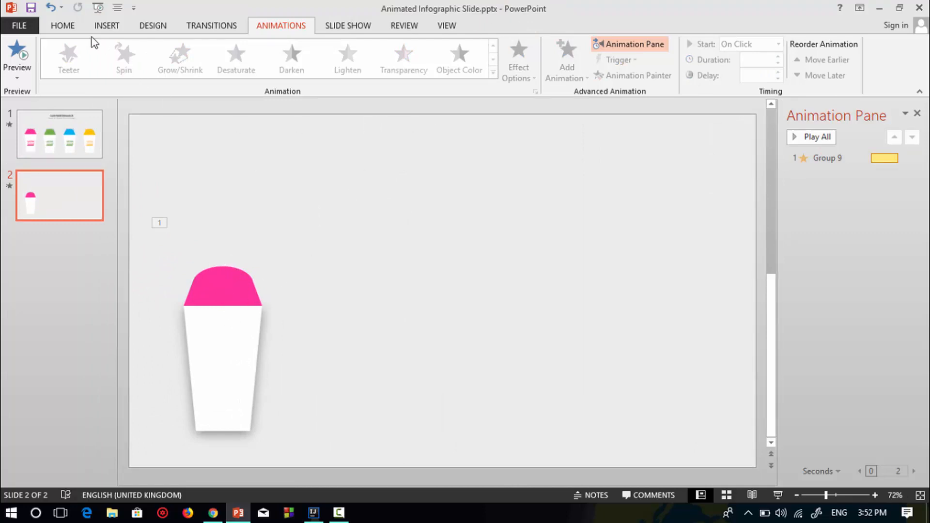
Step: Add a no-fill rectangle and type the WORK NAME label into it
click(63, 26)
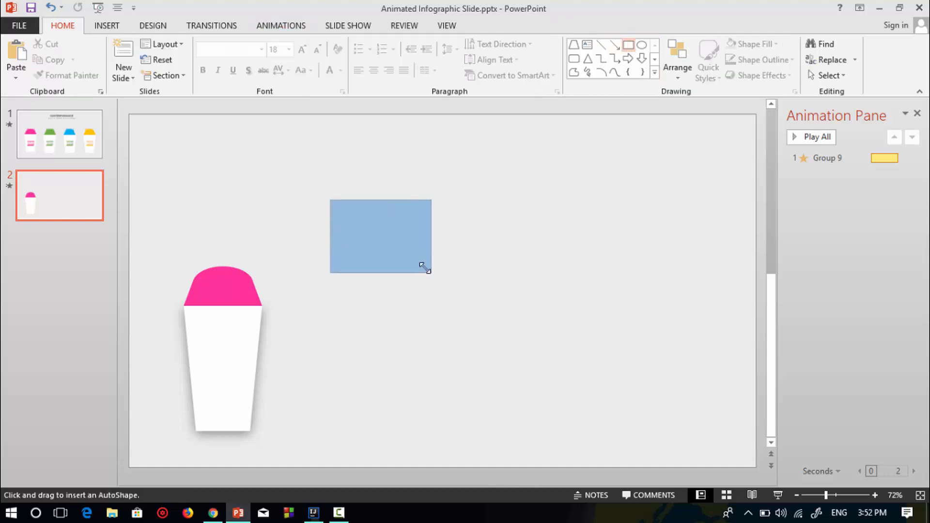
click(454, 217)
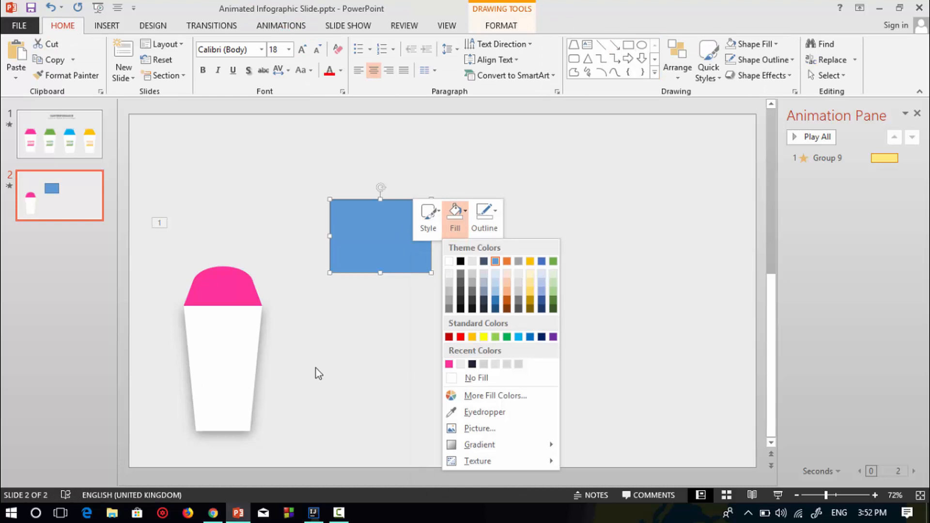
click(476, 378)
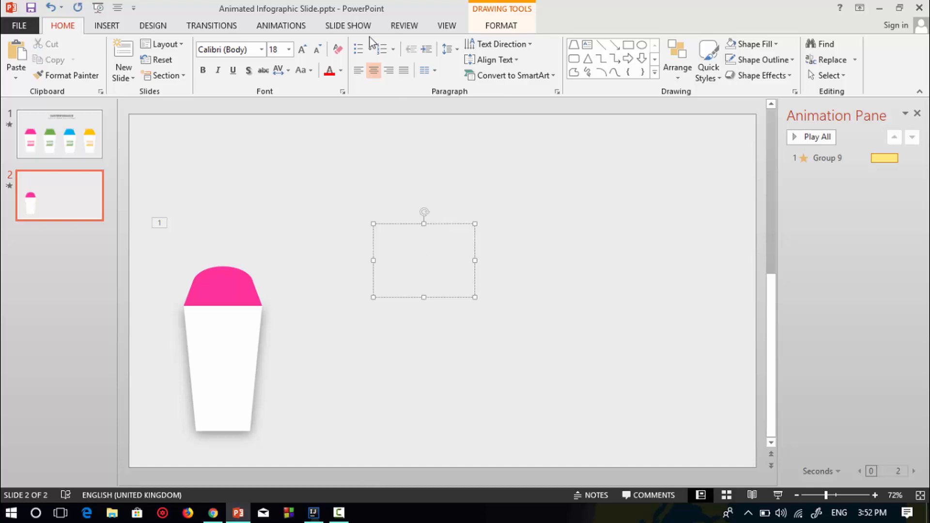
click(340, 69)
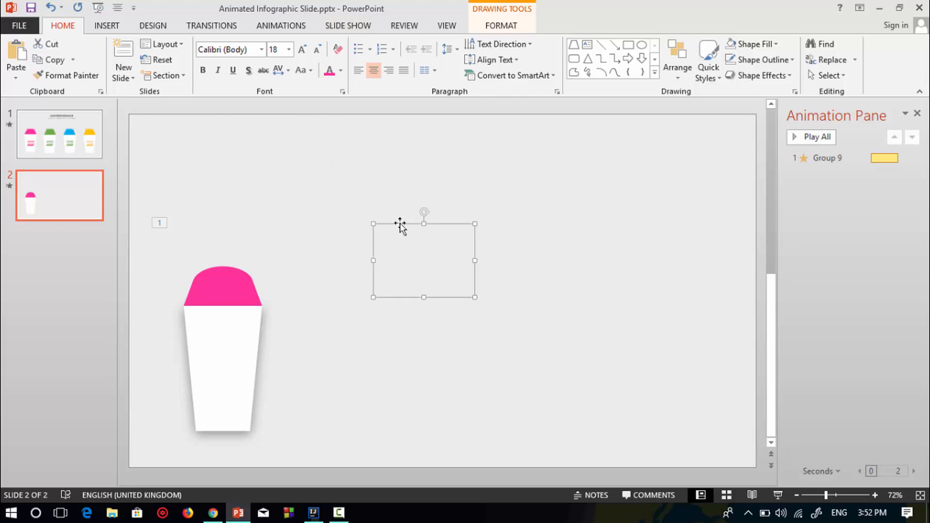
text(wo)
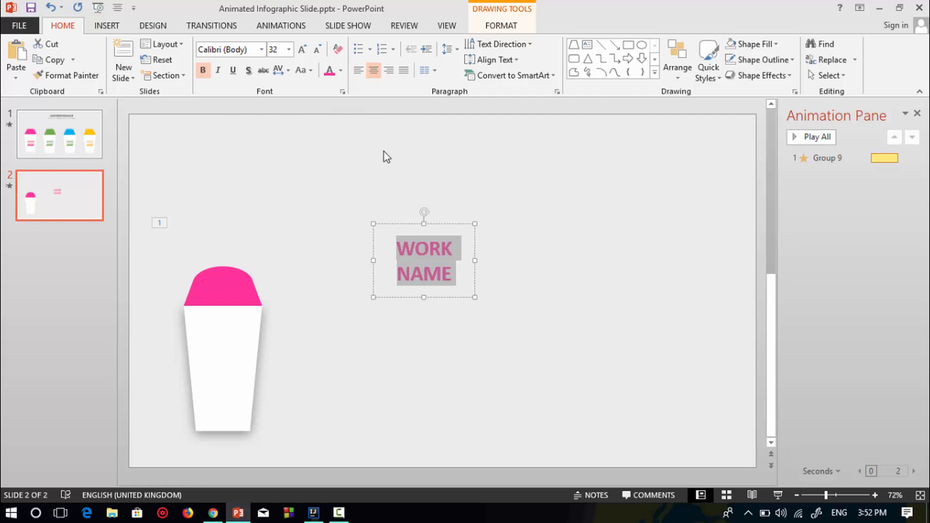
click(386, 156)
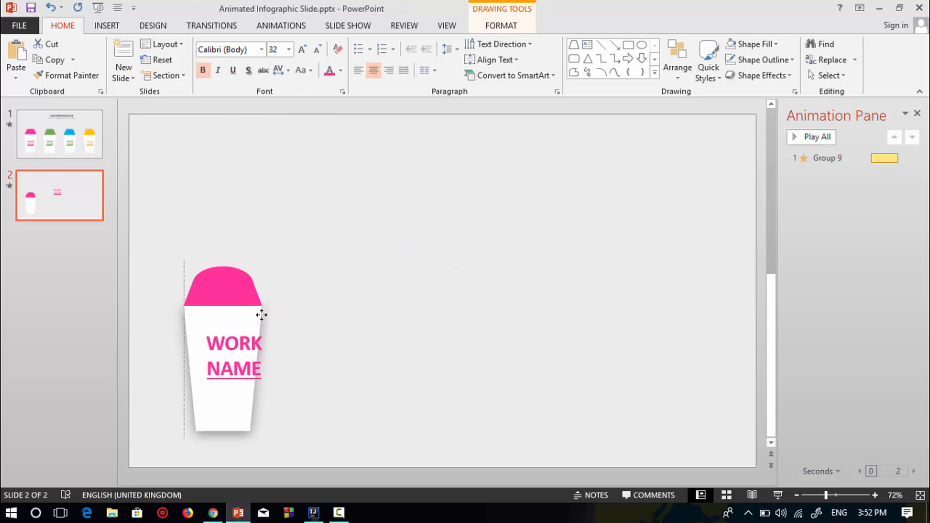
Step: Change the copied label's text to 90% and reselect the text box
click(233, 356)
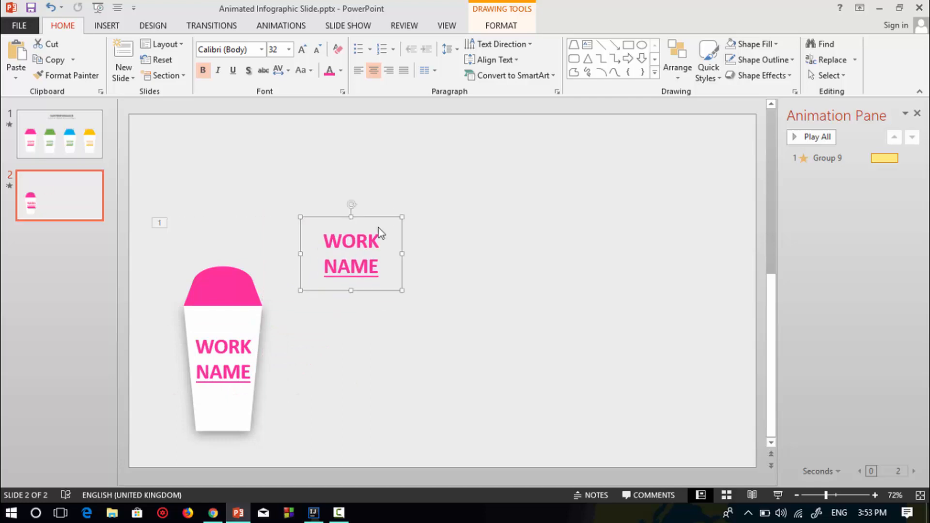
double_click(351, 253)
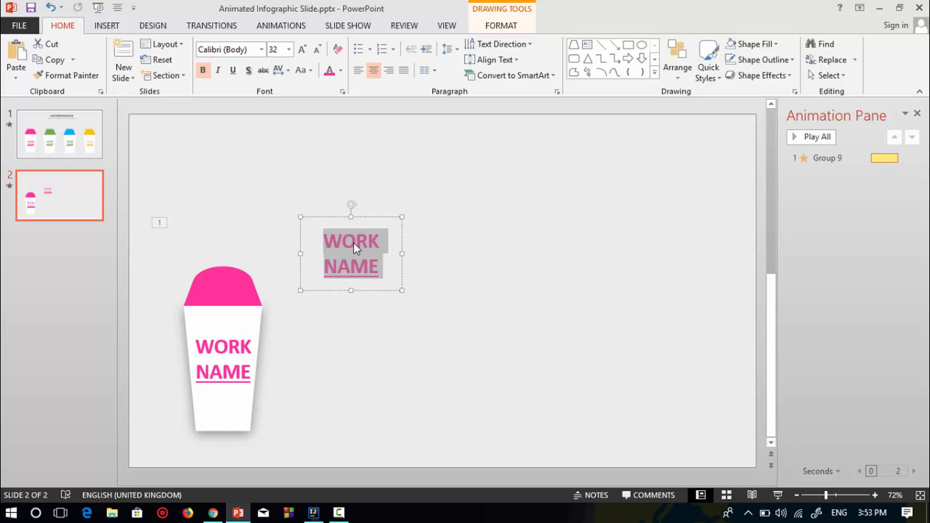
text(90%)
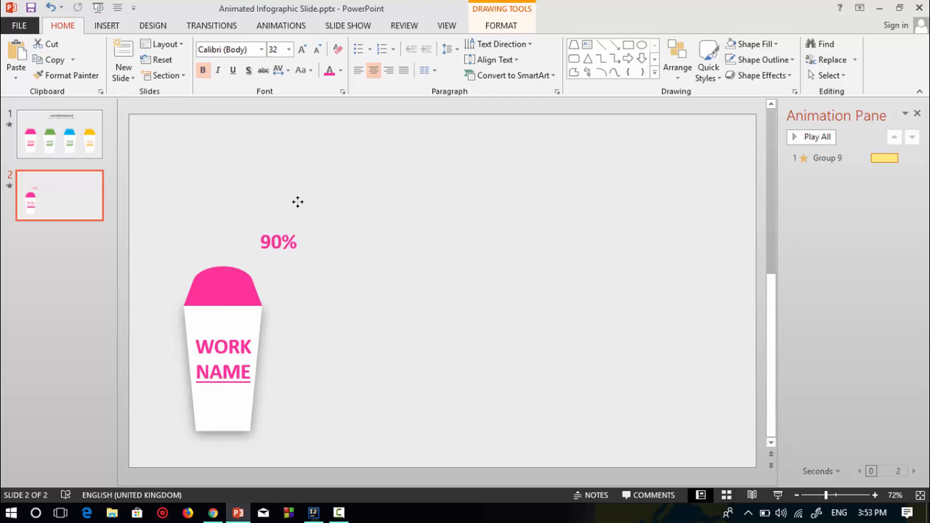
click(279, 242)
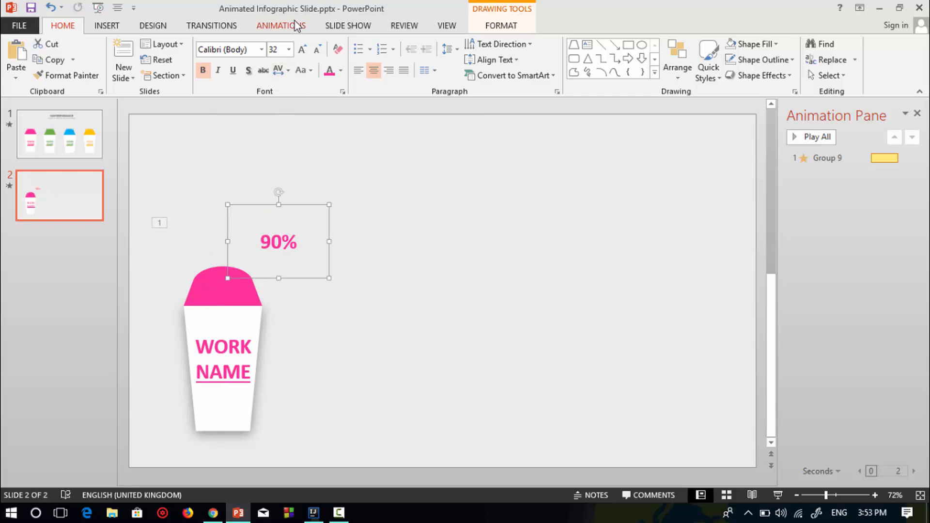
Step: Give the 90% label a Float In entrance and tuck it behind the pink lid
click(281, 25)
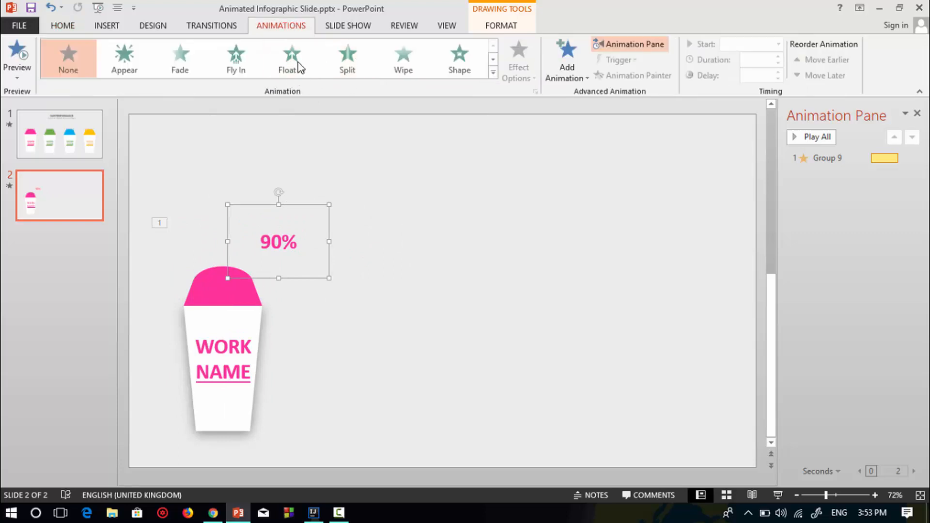
click(291, 58)
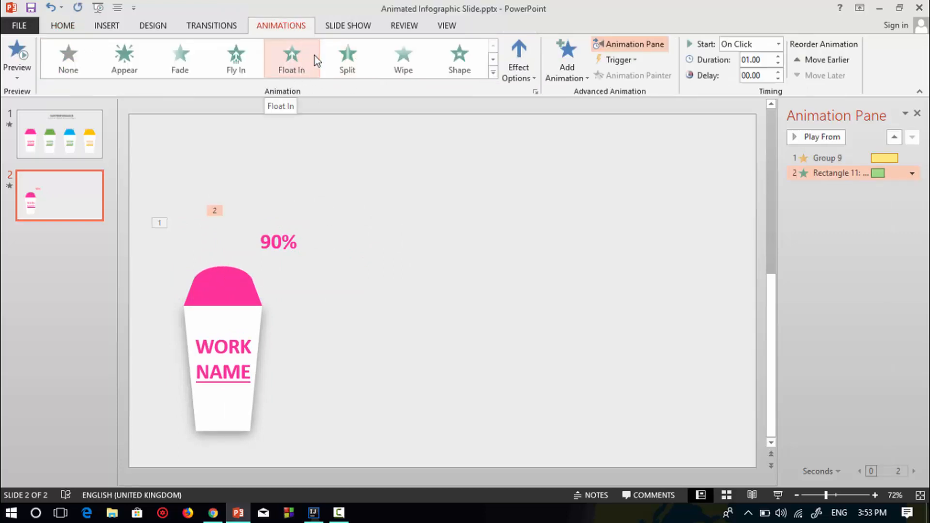
click(278, 241)
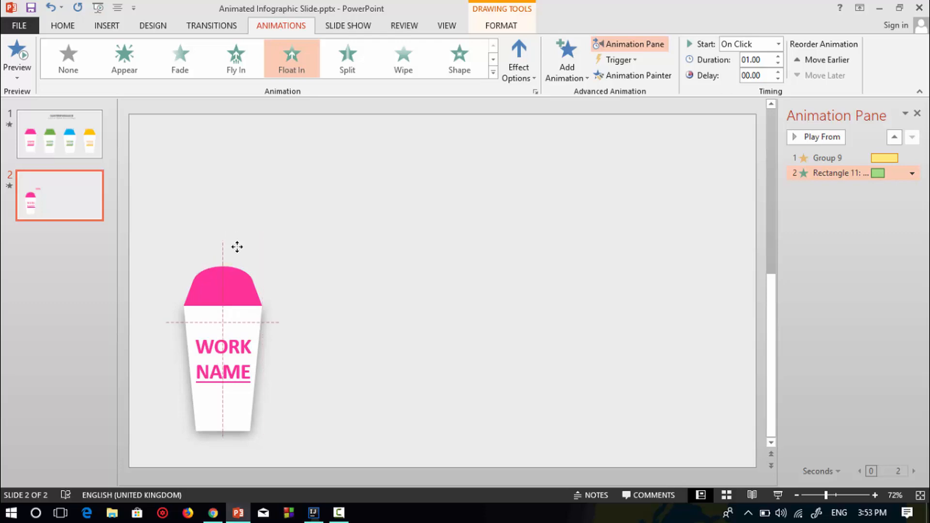
click(223, 279)
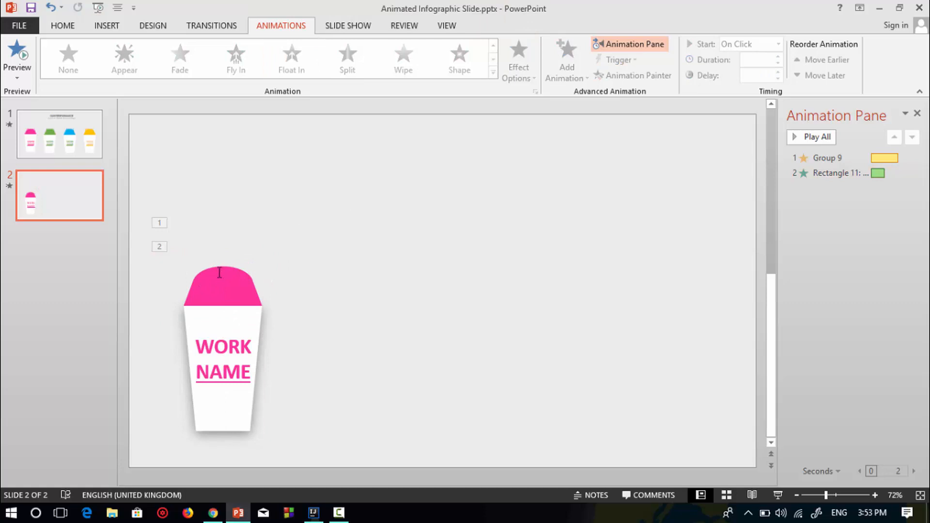
mouse_move(223, 264)
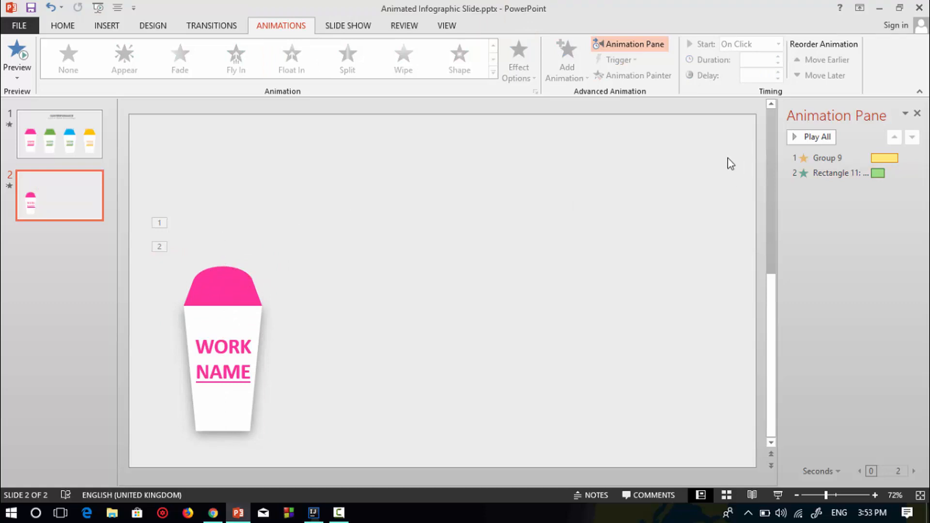
Step: Preview the animations and set the 90% label to start After Previous
click(816, 137)
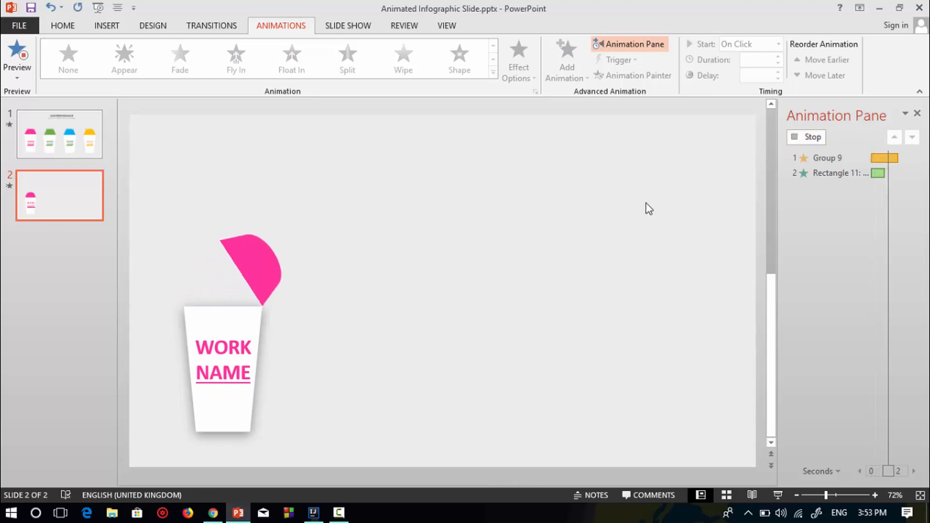
click(838, 173)
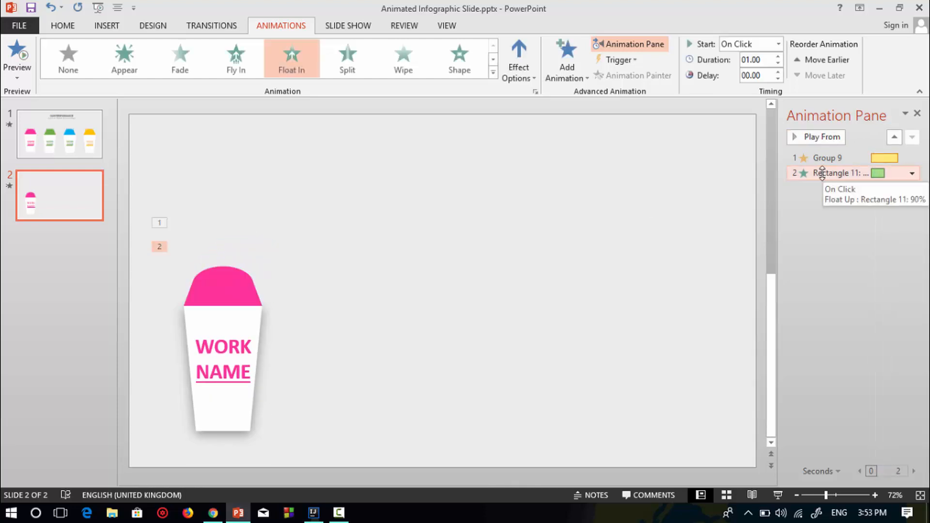
click(775, 44)
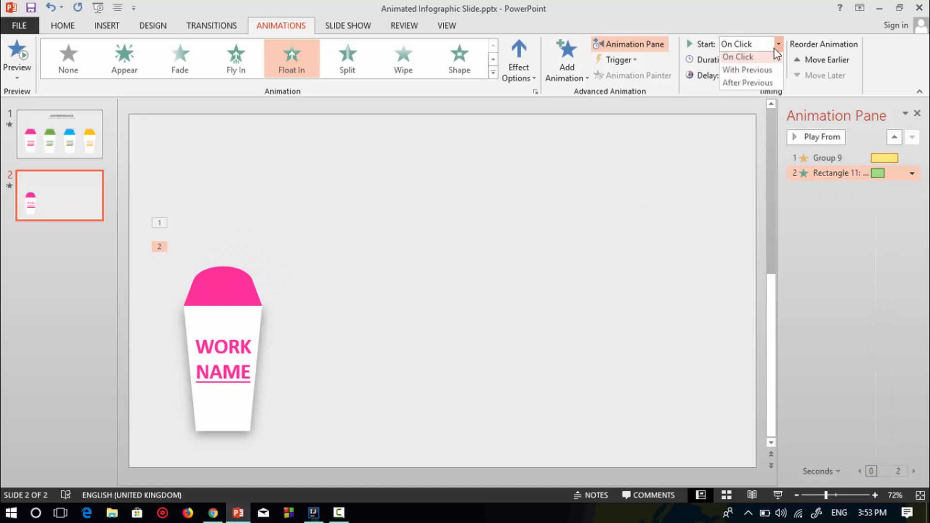
click(747, 83)
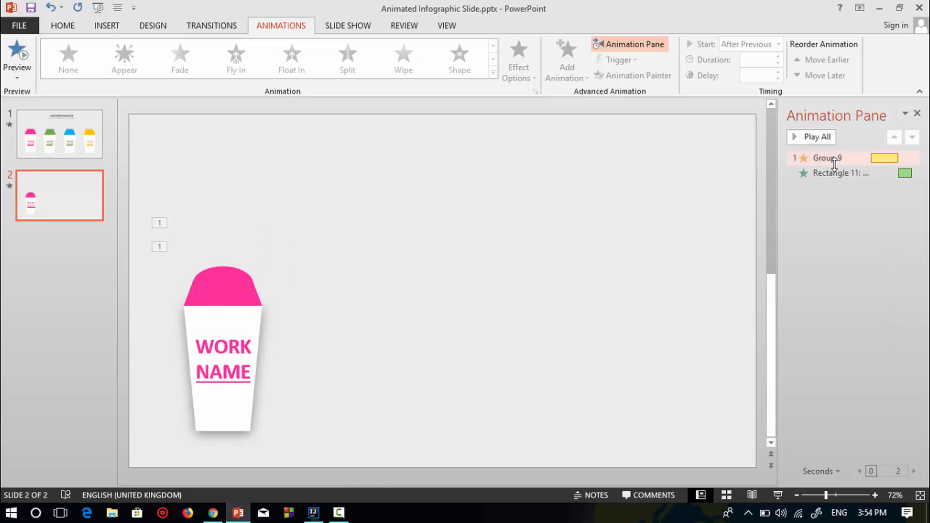
click(838, 173)
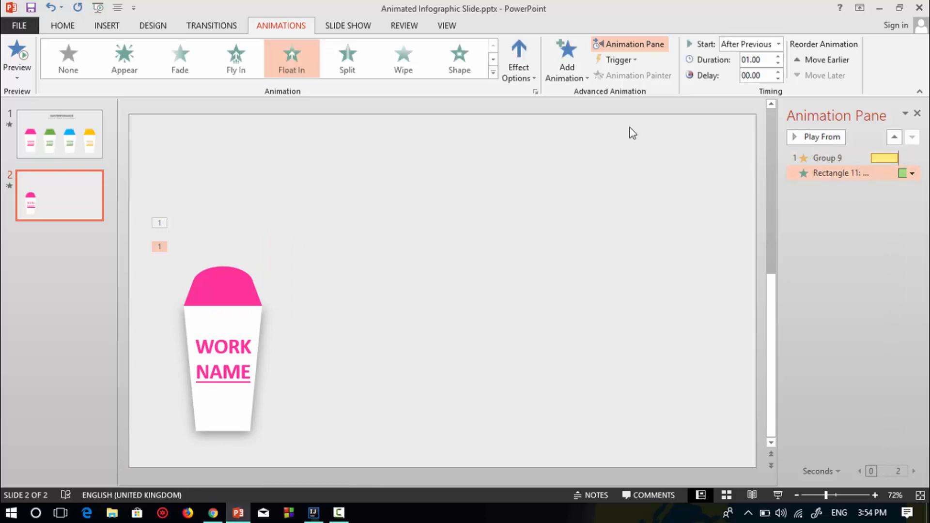
click(18, 56)
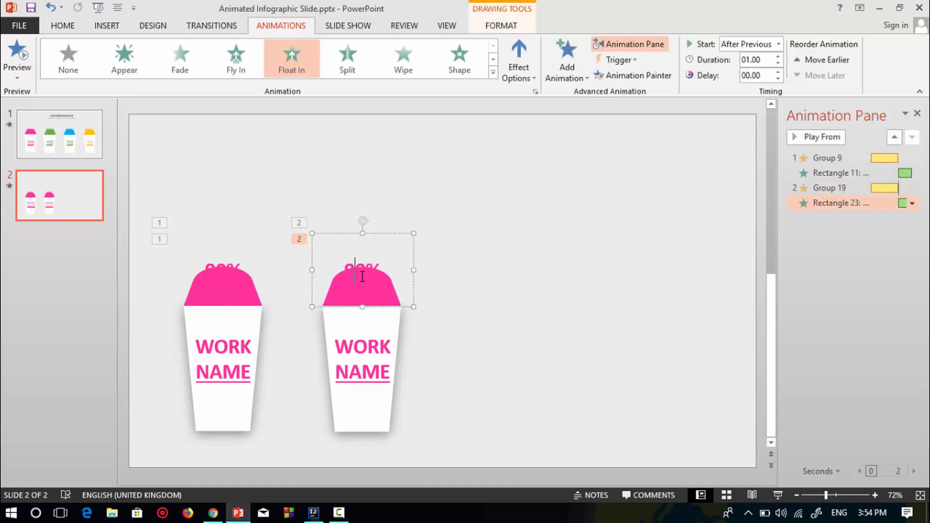
Step: Color the second cup's 90% percentage text Gold, Accent 4
right_click(362, 273)
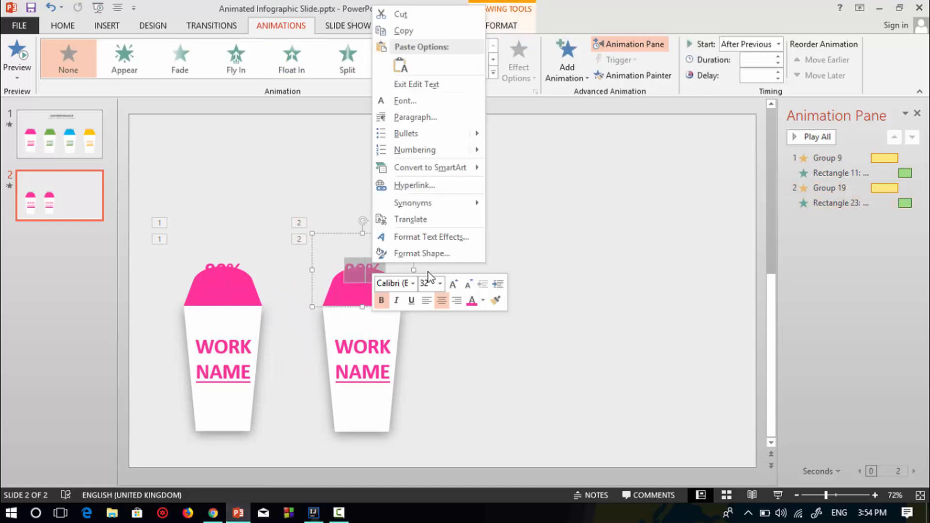
click(471, 303)
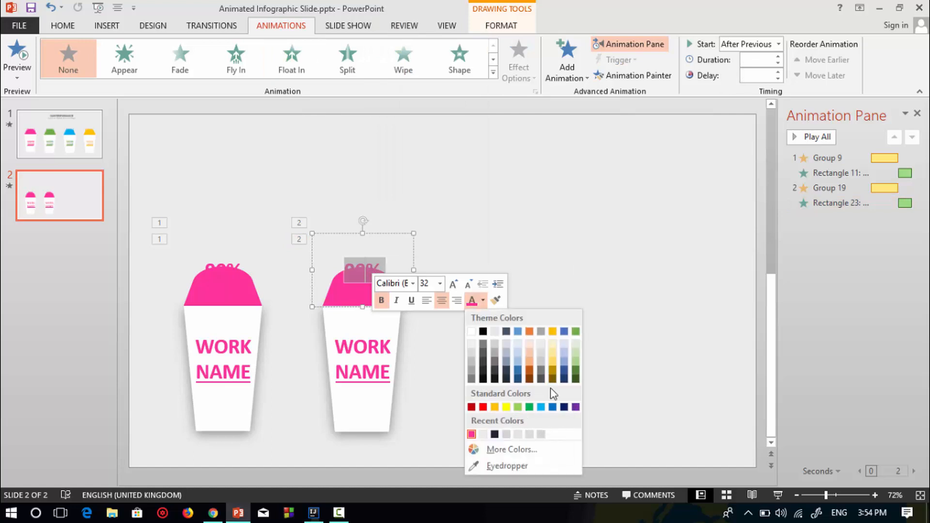
click(552, 331)
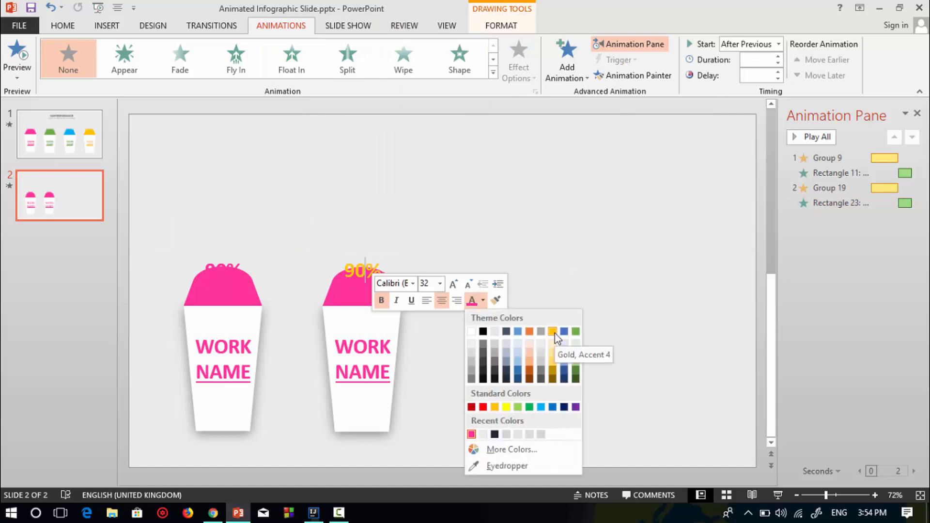
click(552, 330)
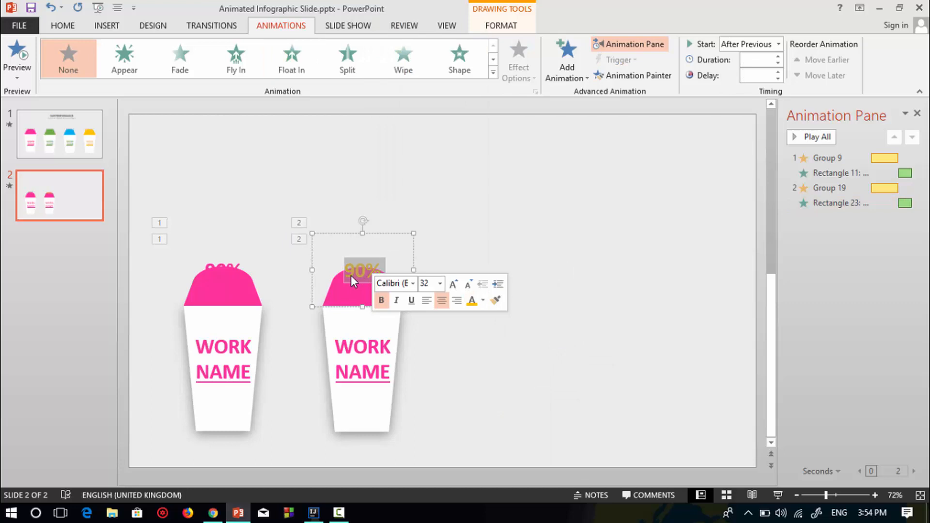
click(405, 367)
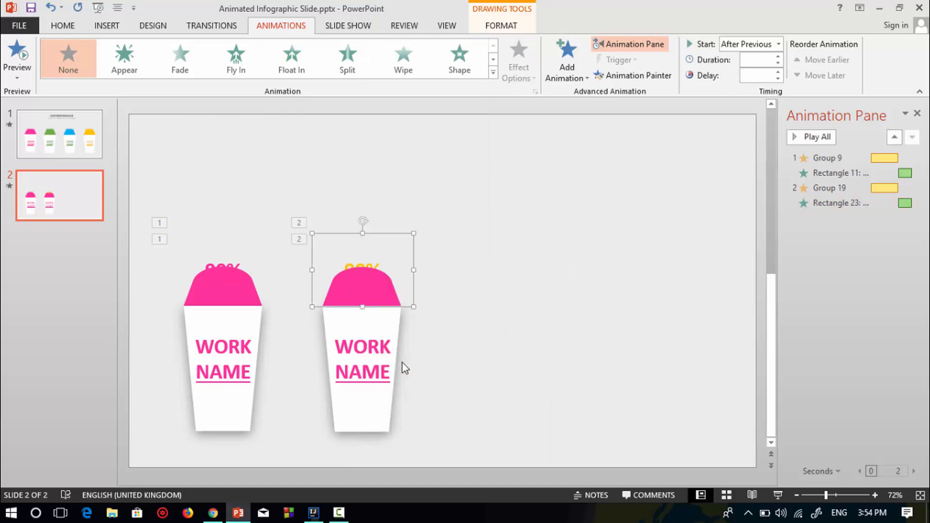
Step: Fill the second cup's lid gold and color its WORK NAME label gold
right_click(362, 290)
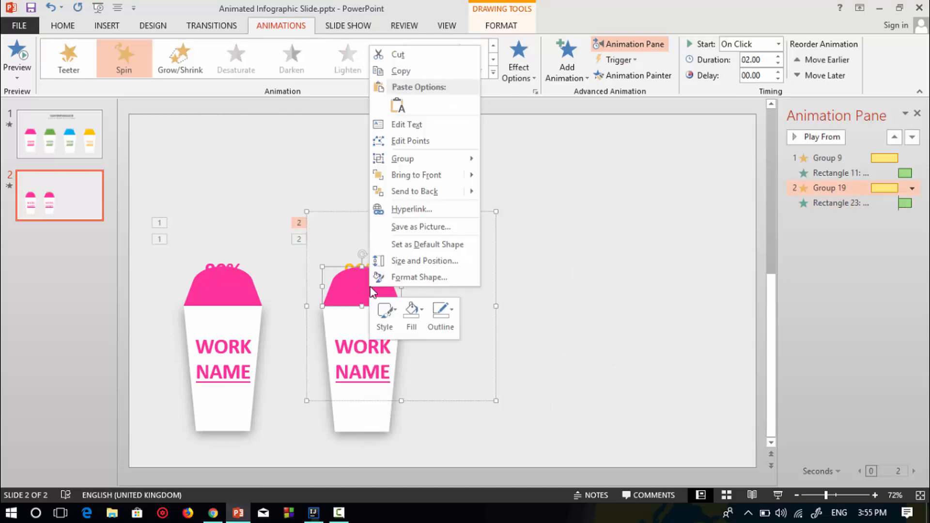
click(411, 313)
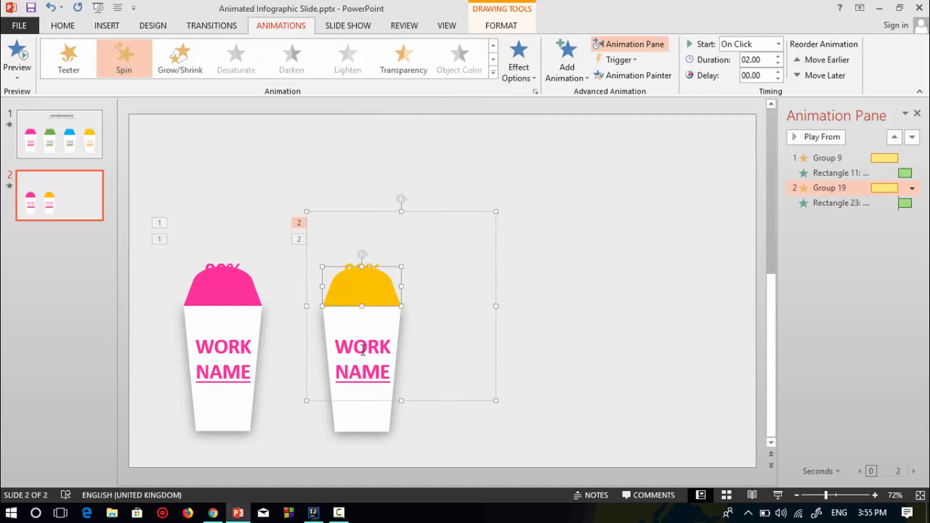
right_click(362, 359)
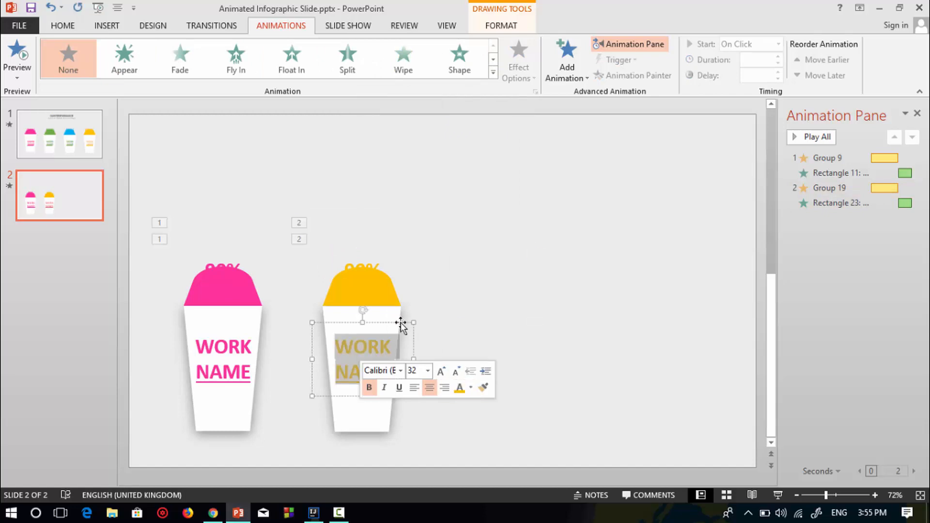
click(290, 211)
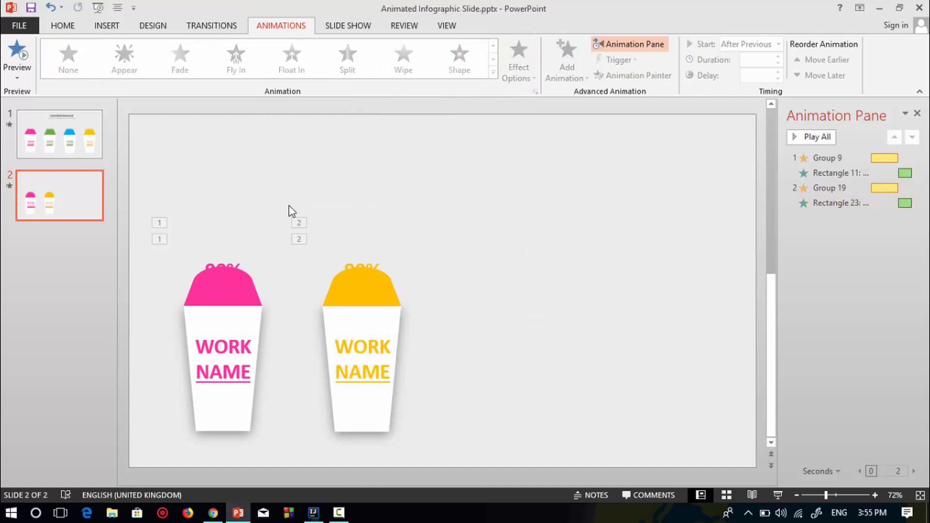
click(361, 347)
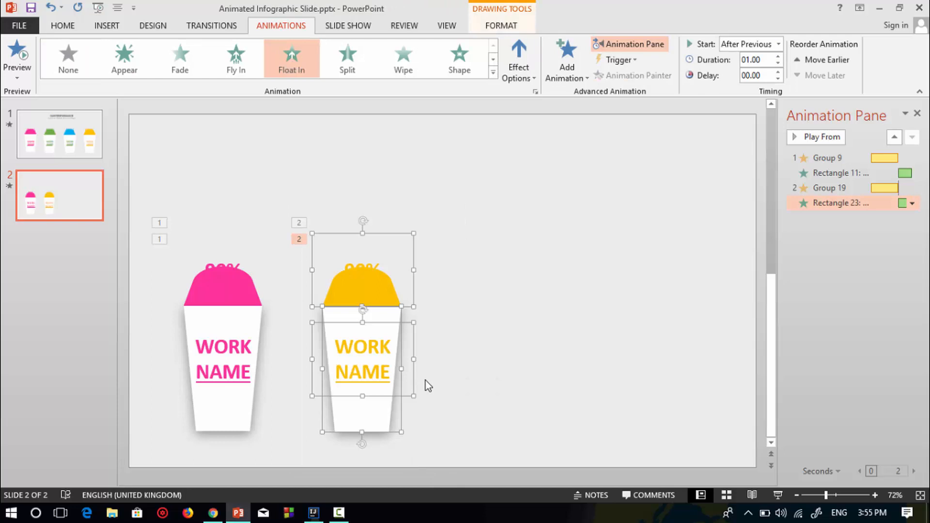
click(289, 198)
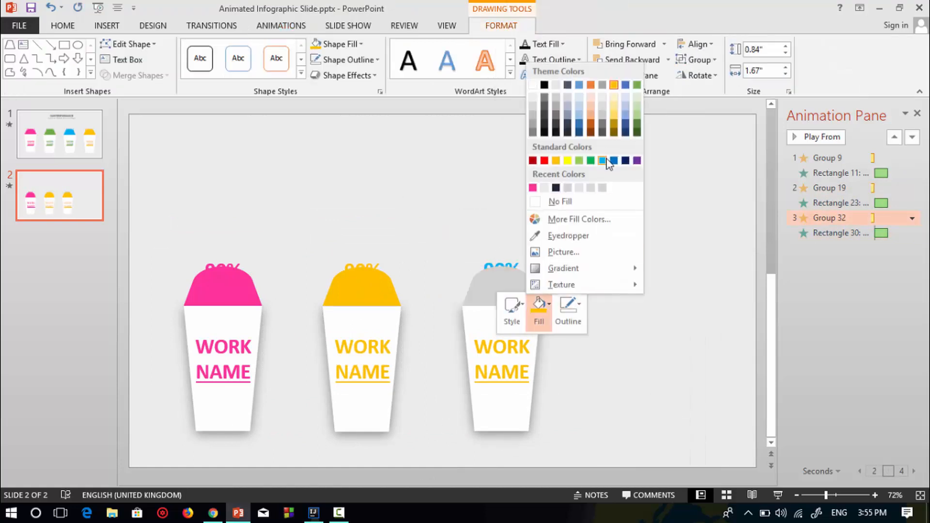
Step: Color the third cup blue and select the green cup's WORK NAME label
click(612, 160)
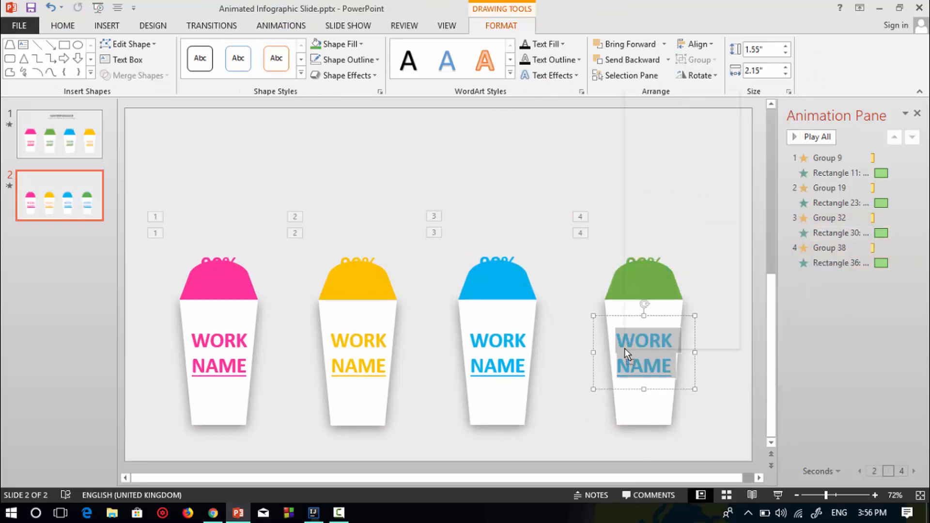
click(358, 273)
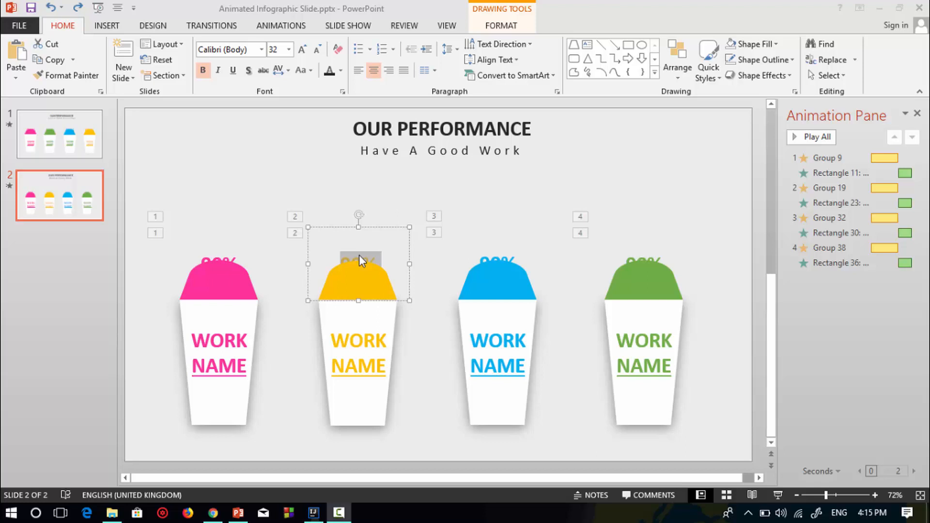
mouse_move(354, 263)
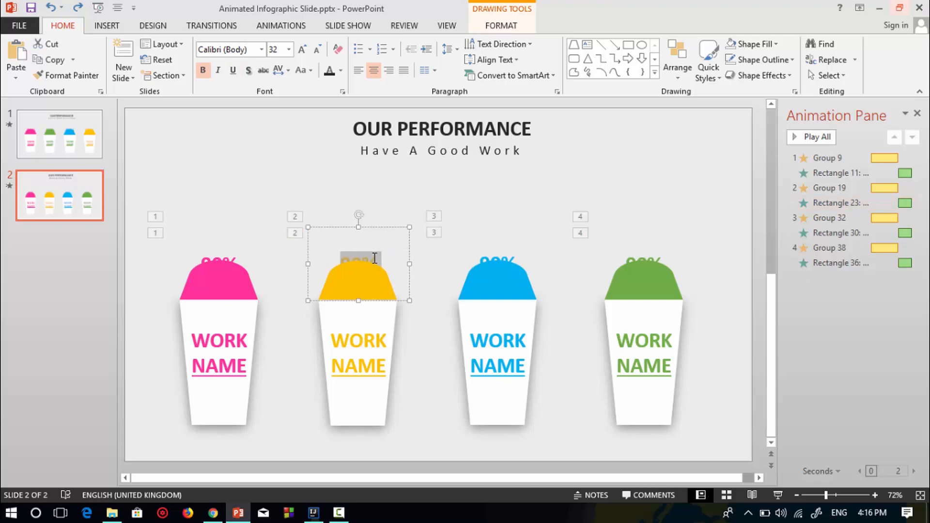
Step: Edit the percentage text on the yellow, blue and green cups
click(837, 202)
text(70)
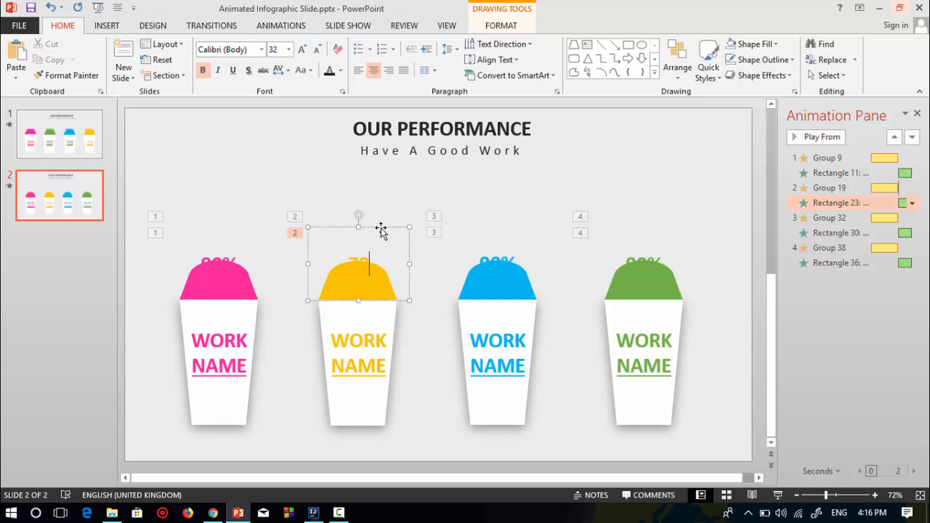
click(497, 280)
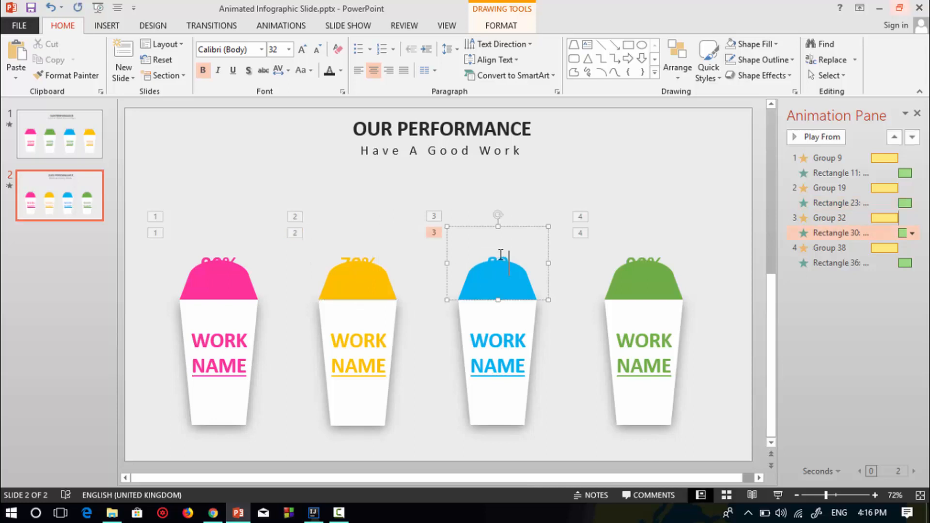
mouse_move(639, 256)
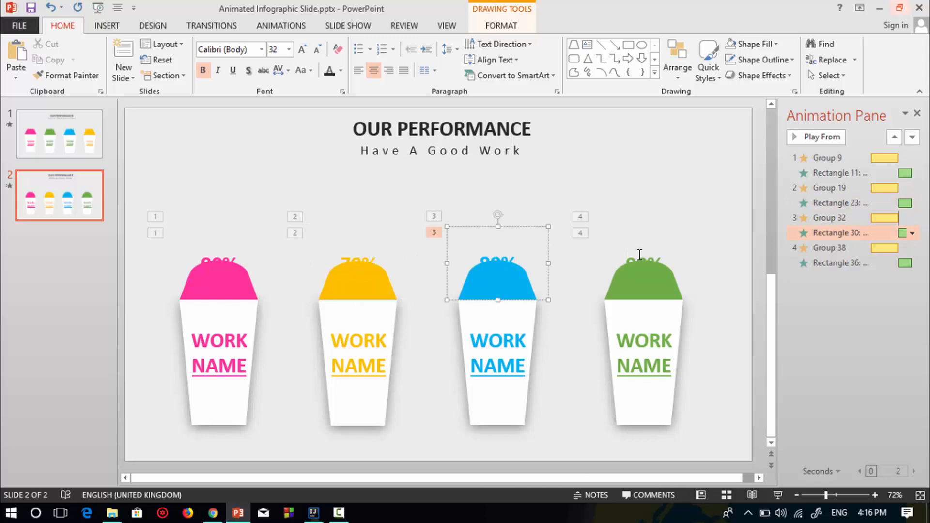
click(644, 264)
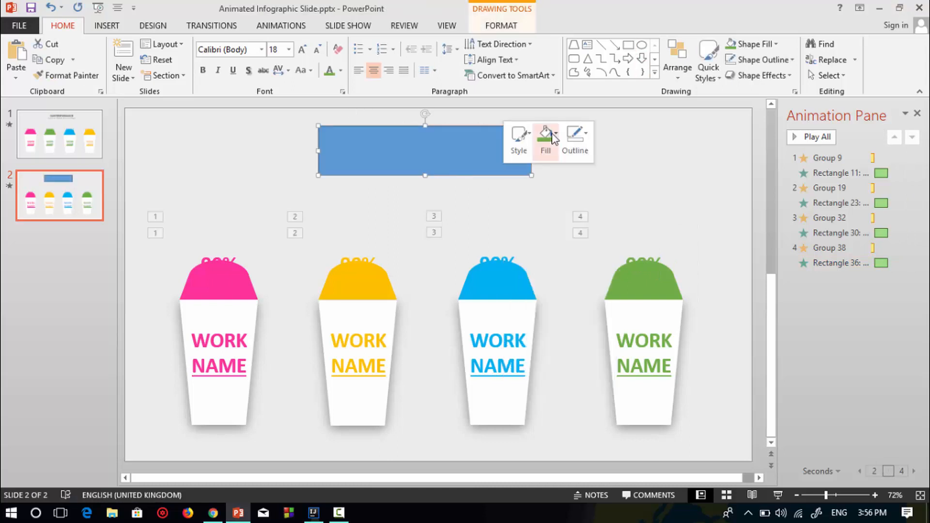
Step: Make the title box No Fill, then type OUR PERFORMANCE in a dark, larger font
click(545, 141)
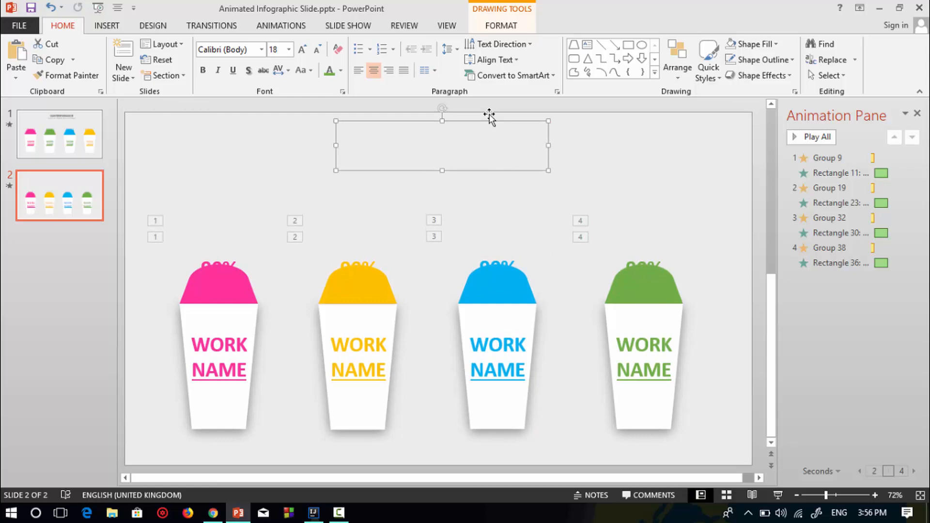
click(340, 70)
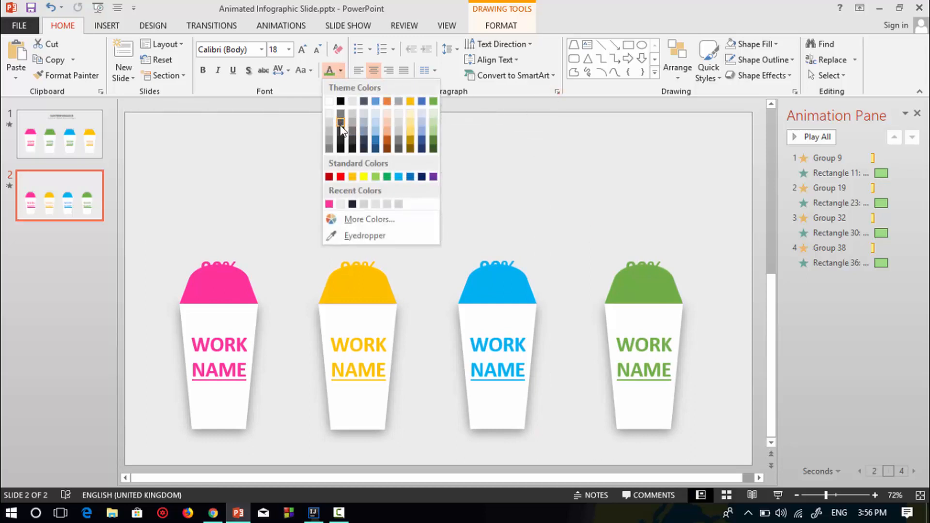
mouse_move(340, 143)
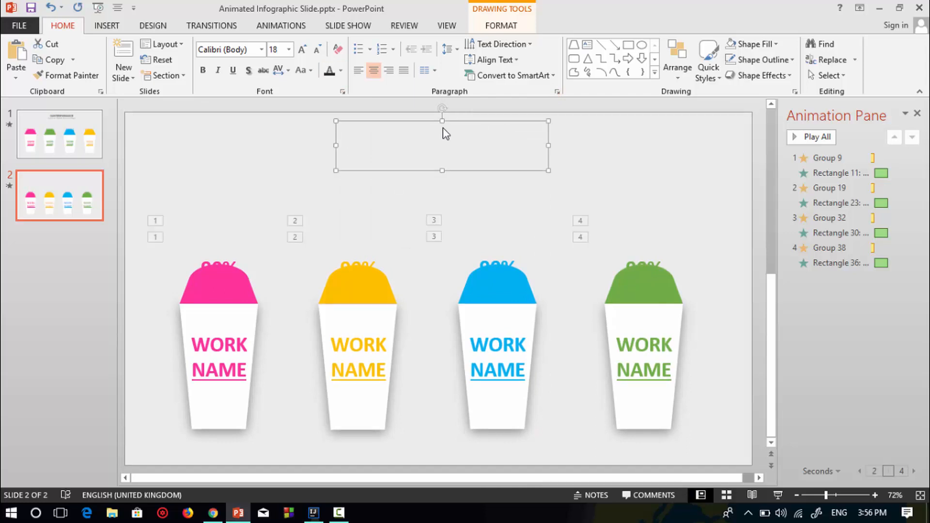
text(ou)
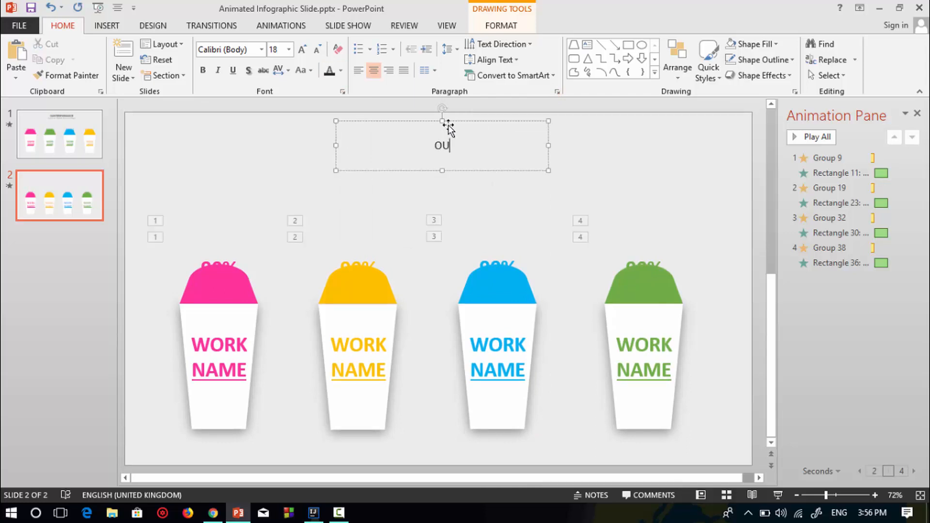
text(R PE)
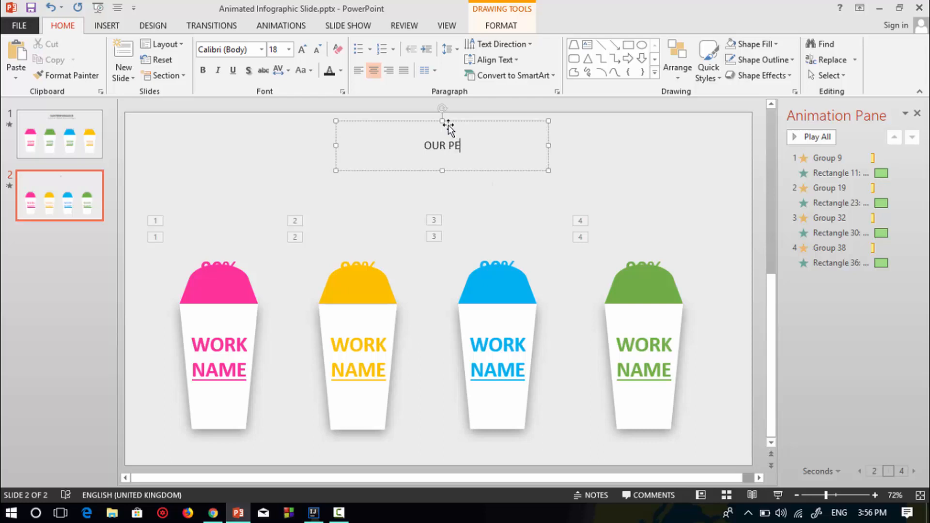
text(RFOR)
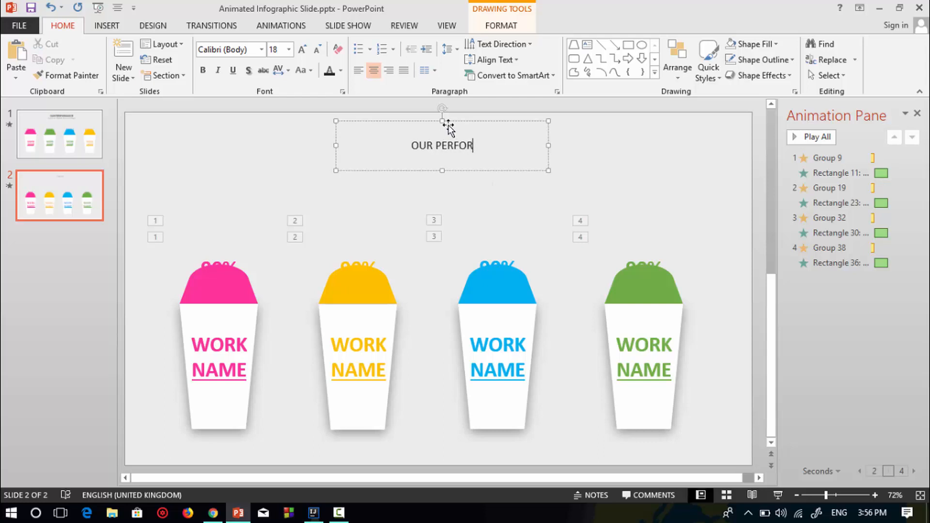
text(MANCE)
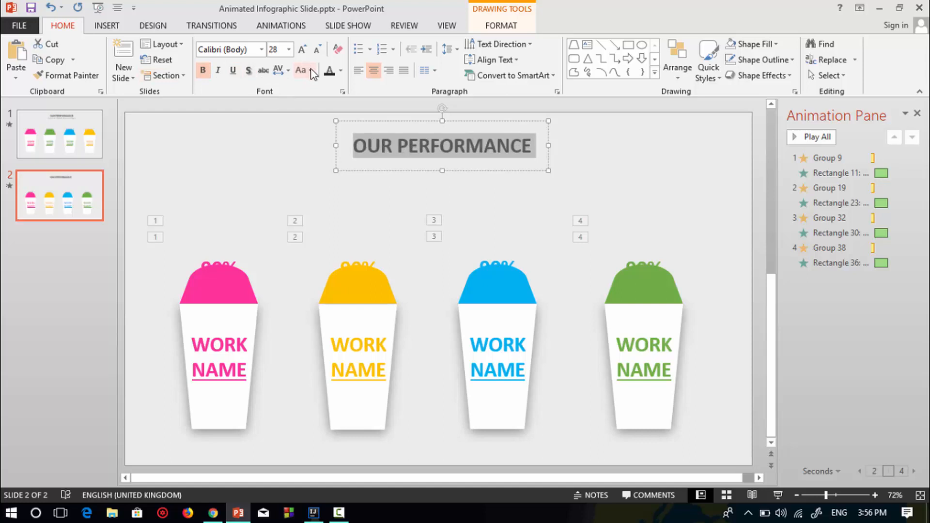
click(304, 45)
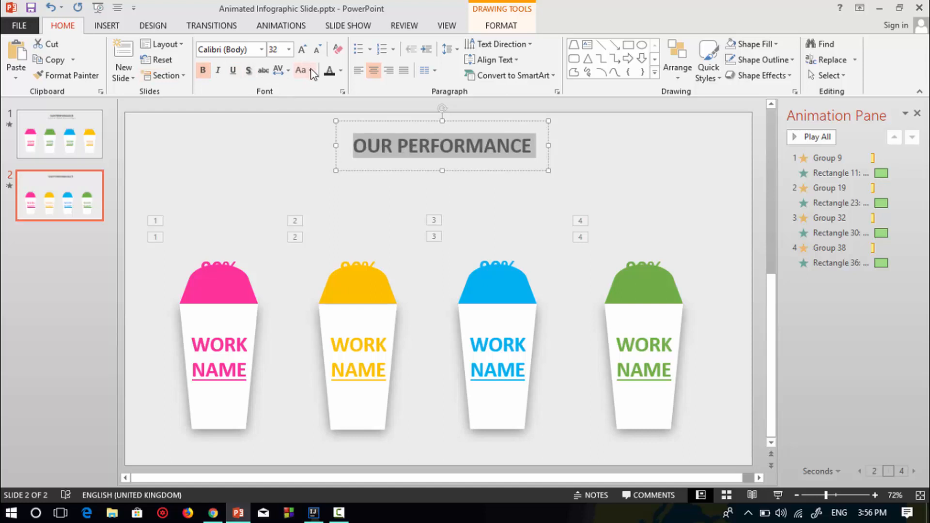
mouse_move(401, 118)
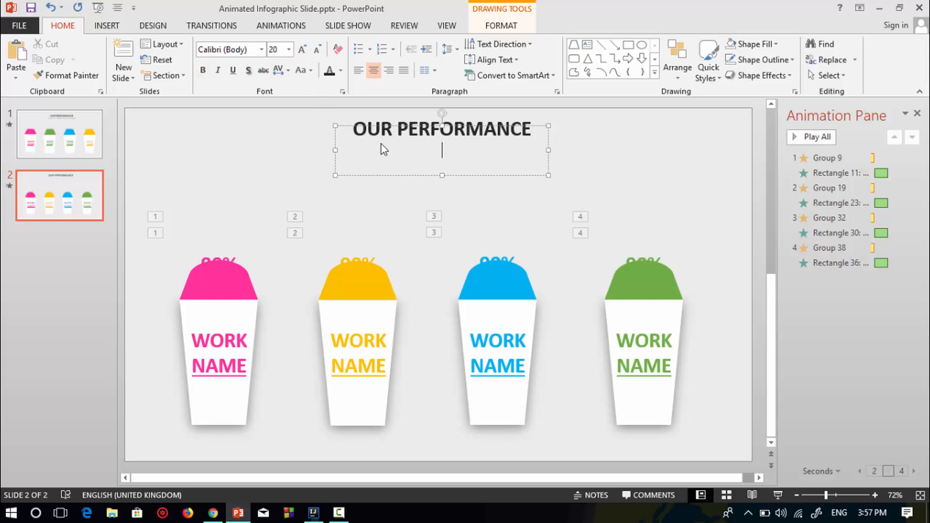
Step: Add the subtitle 'Have A Good Work' and set its character spacing to Very Loose
text(H)
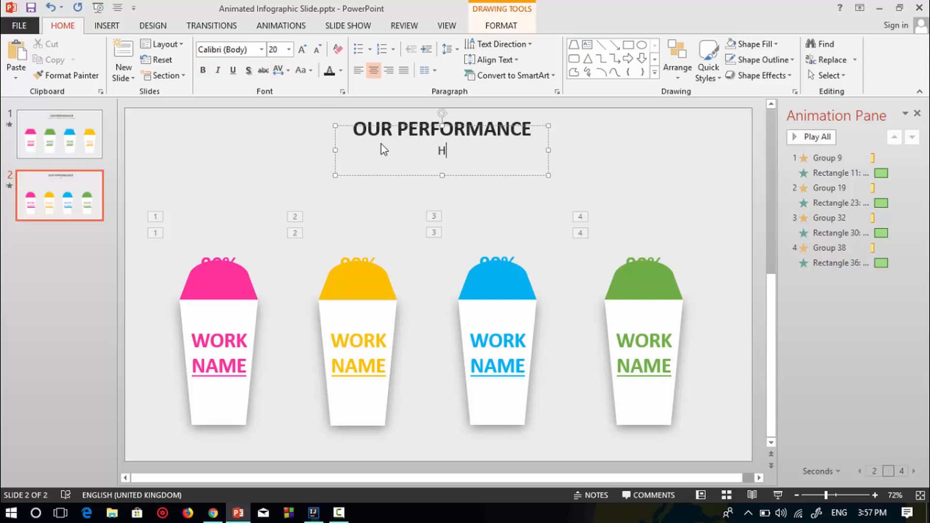
text(ave A good)
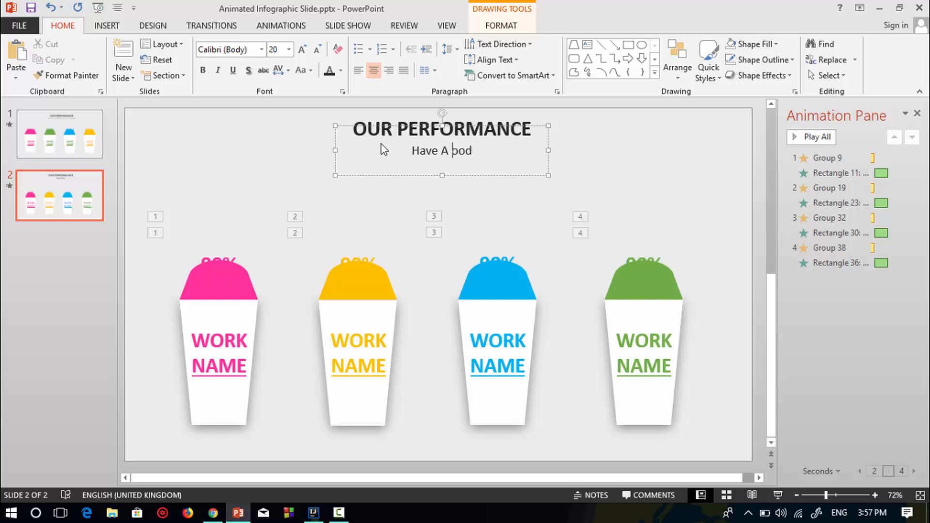
text(Good Work)
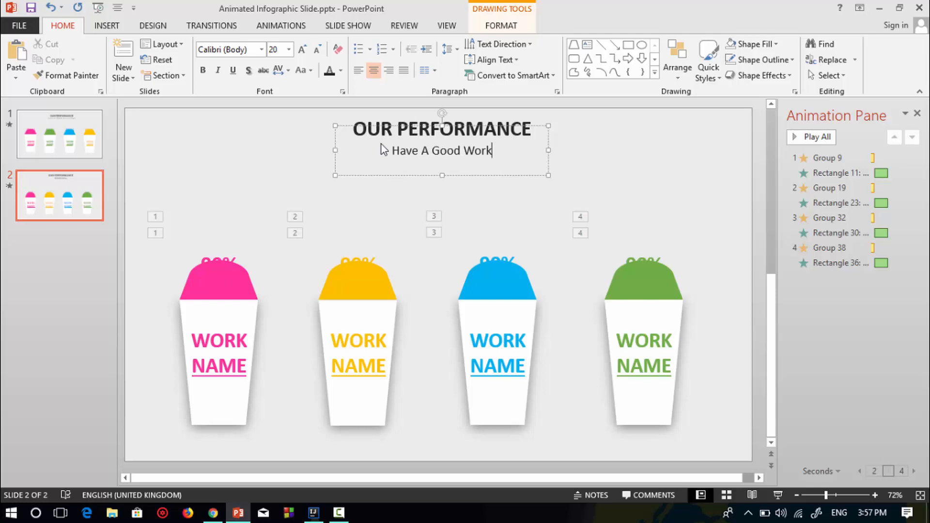
triple_click(442, 150)
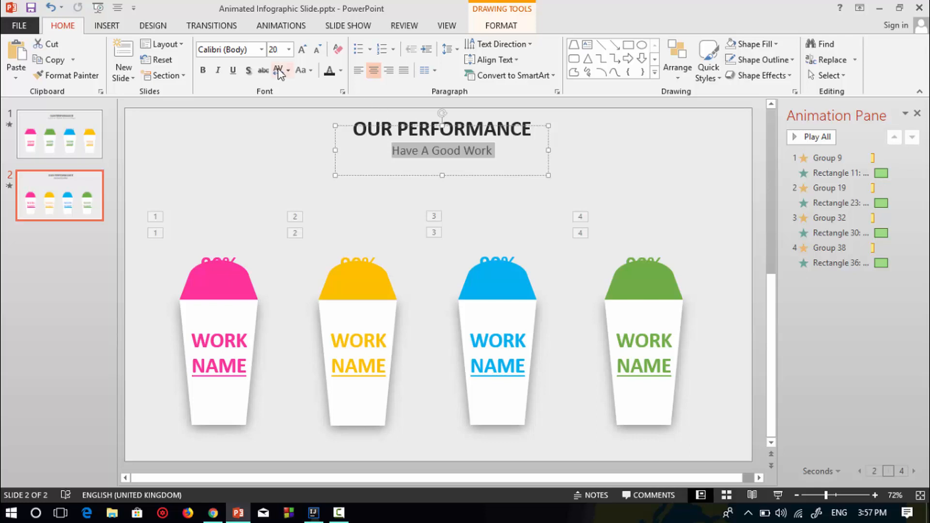
click(277, 70)
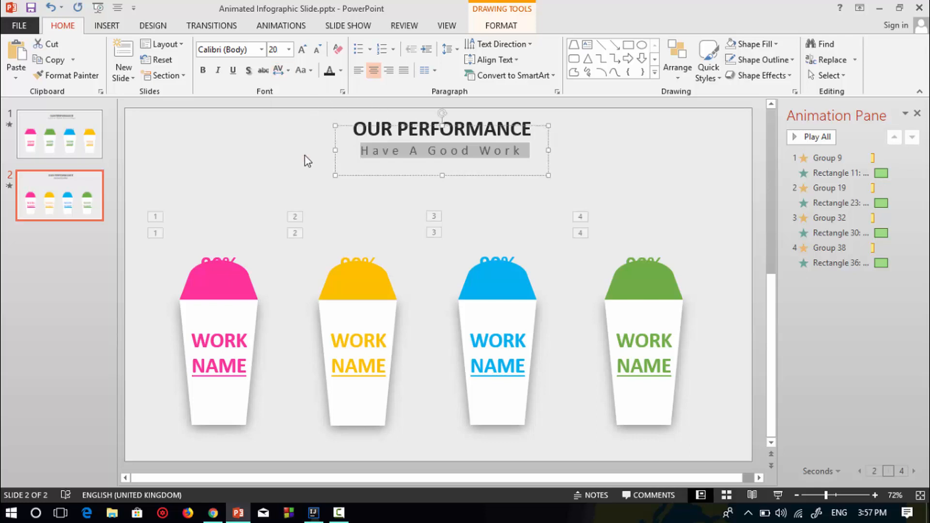